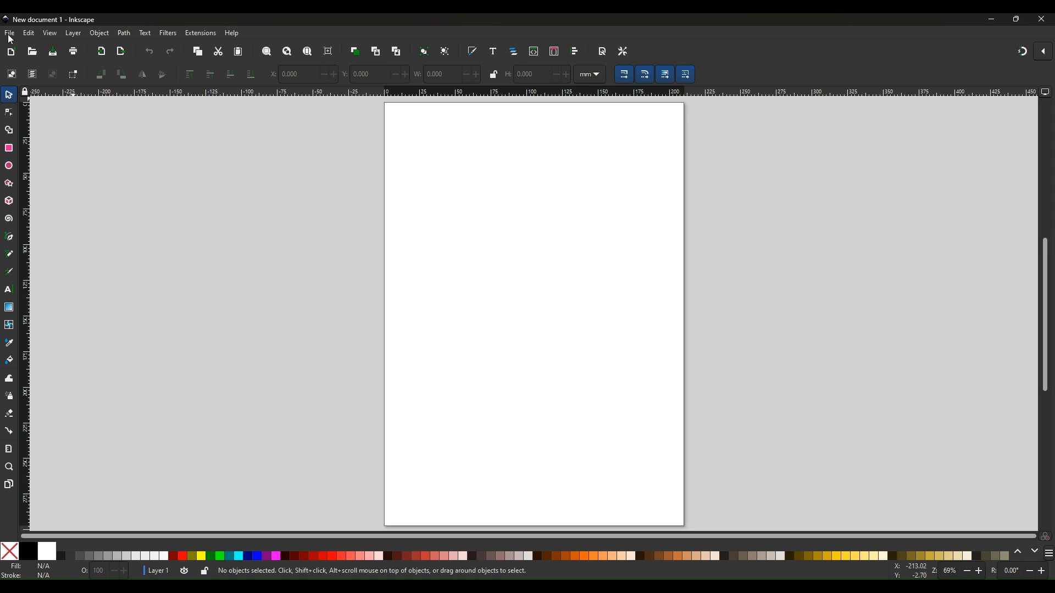
mouse_move(56, 37)
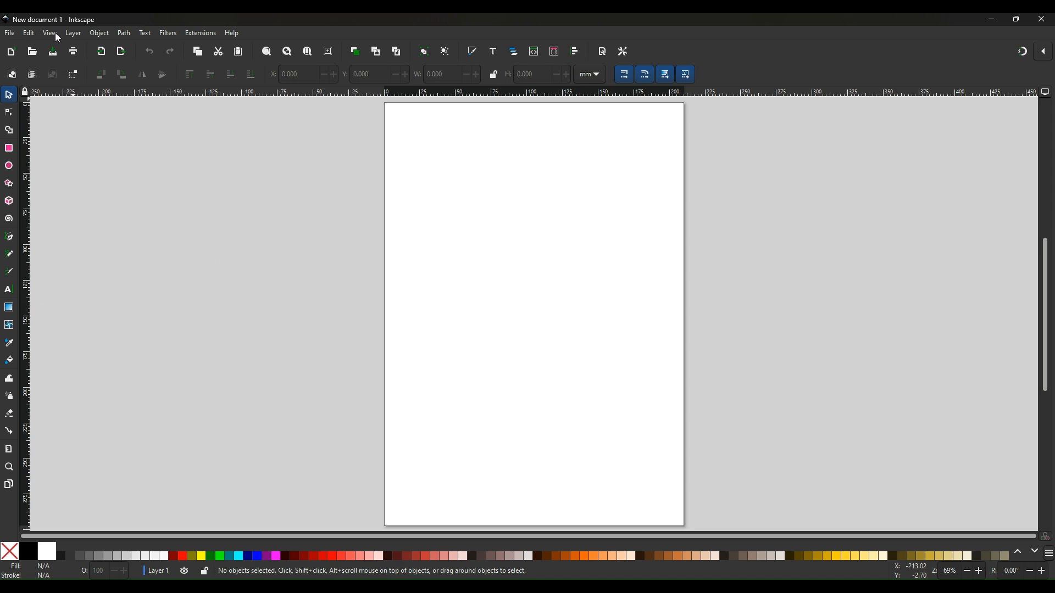
mouse_move(10, 33)
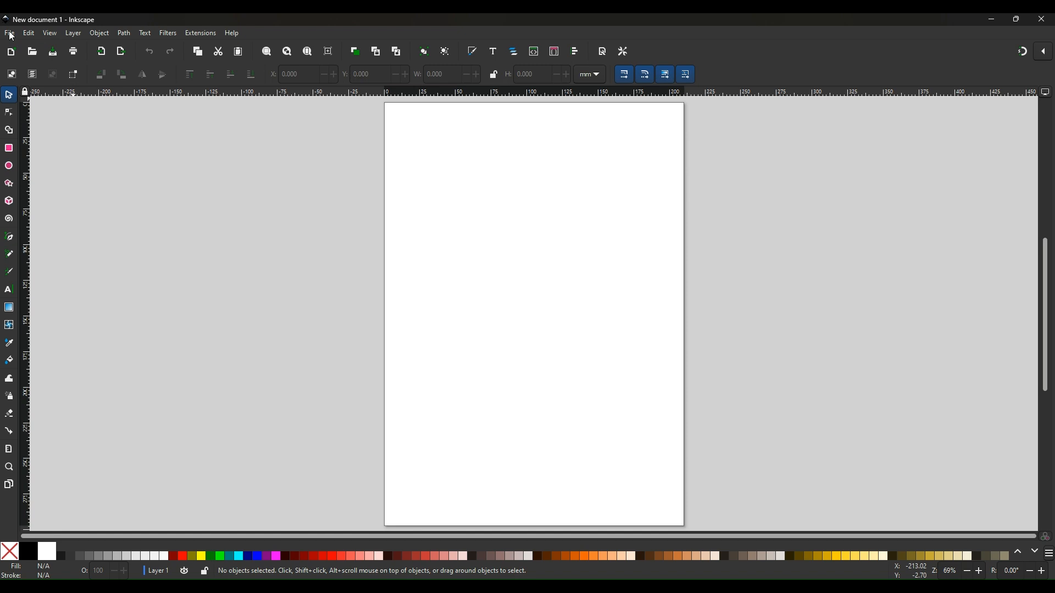
Show the File menu's commands (New, Open Recent, Save, Quit) for the blank document.
click(10, 32)
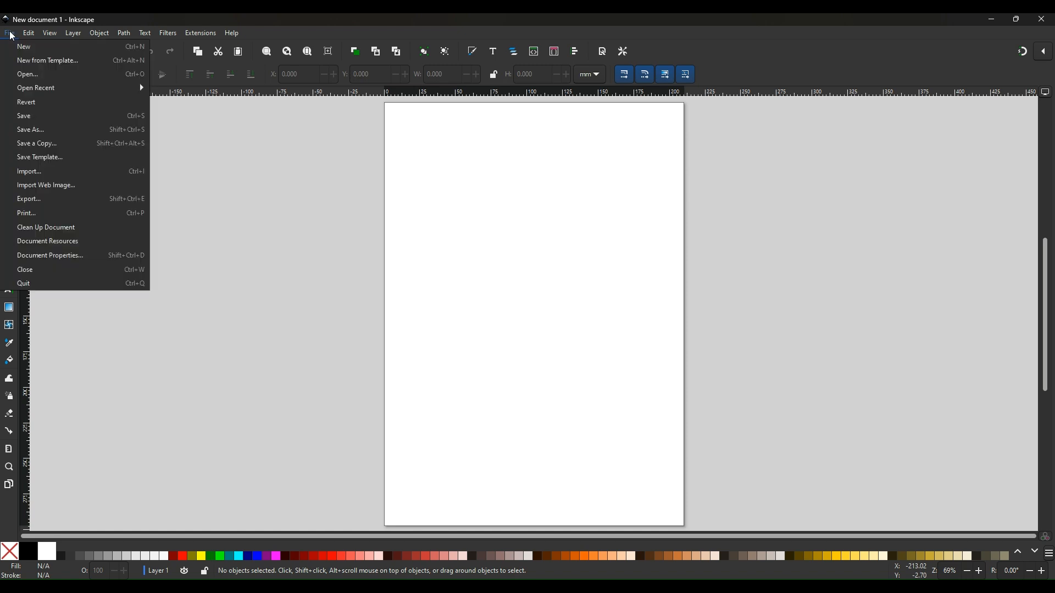
mouse_move(23, 46)
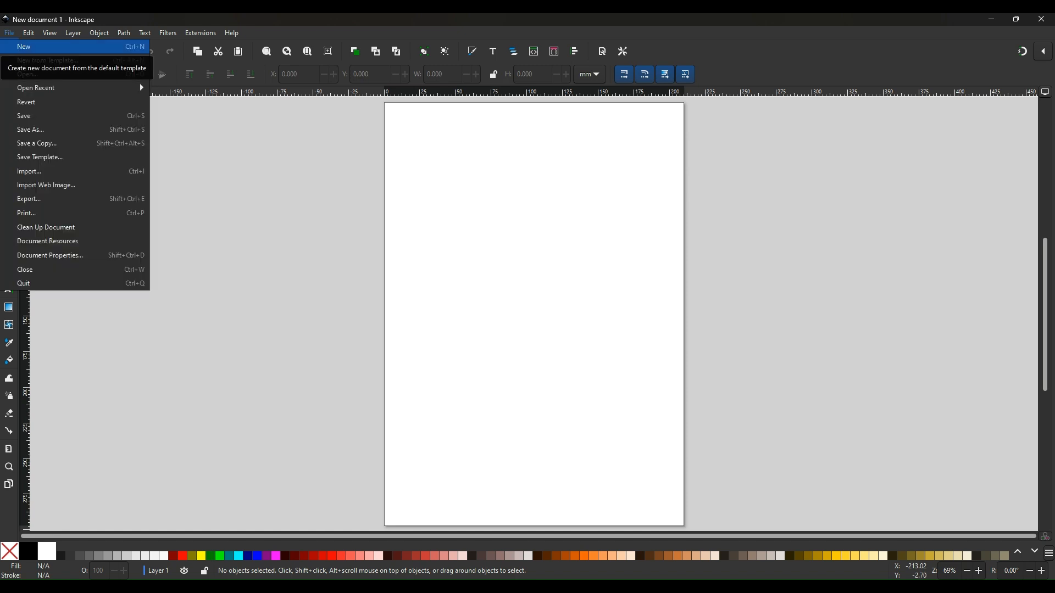
mouse_move(36, 88)
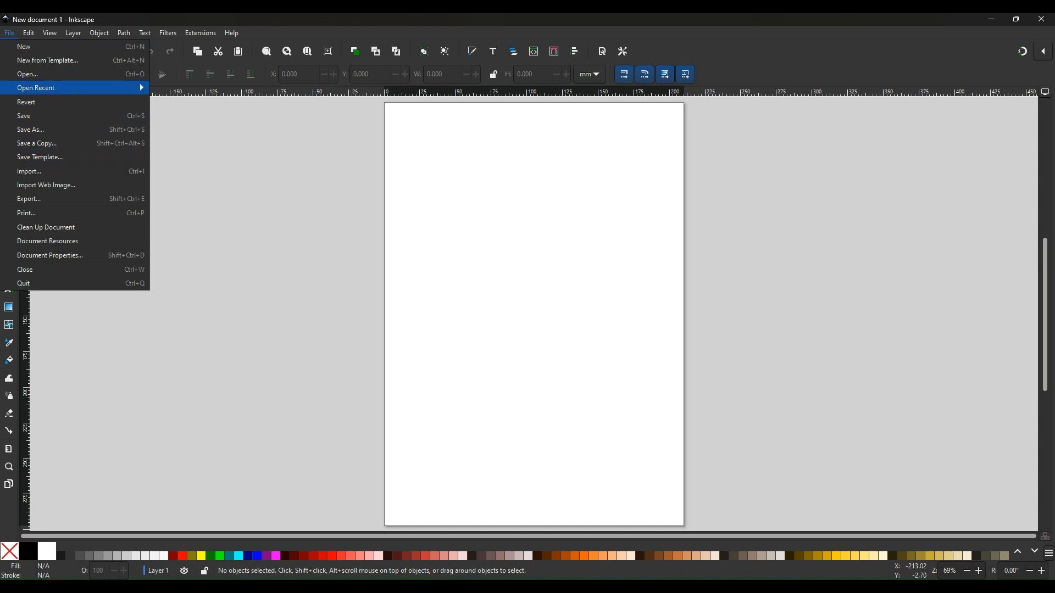
mouse_move(23, 115)
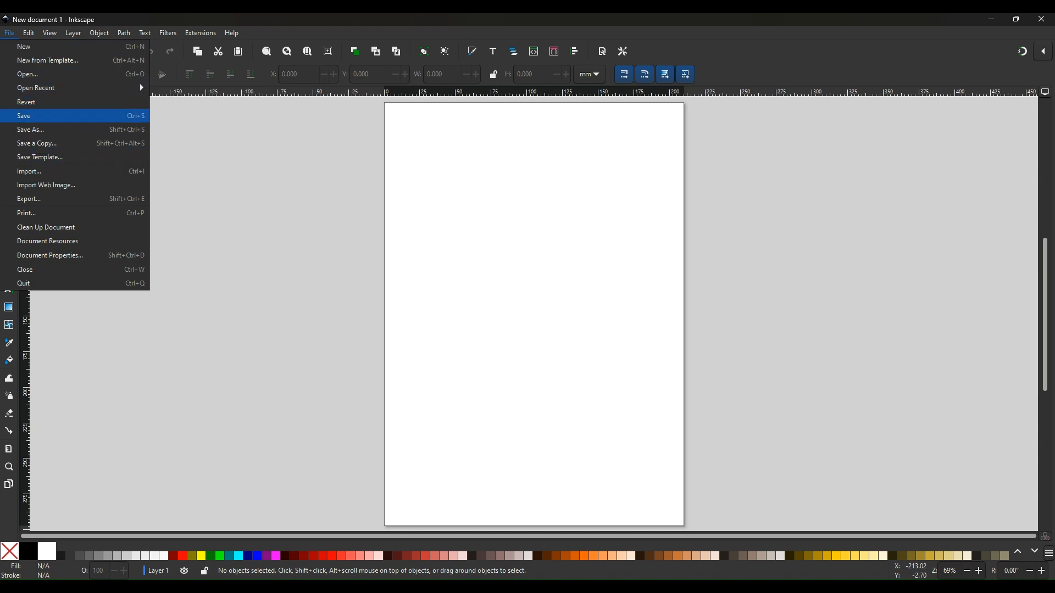
mouse_move(29, 130)
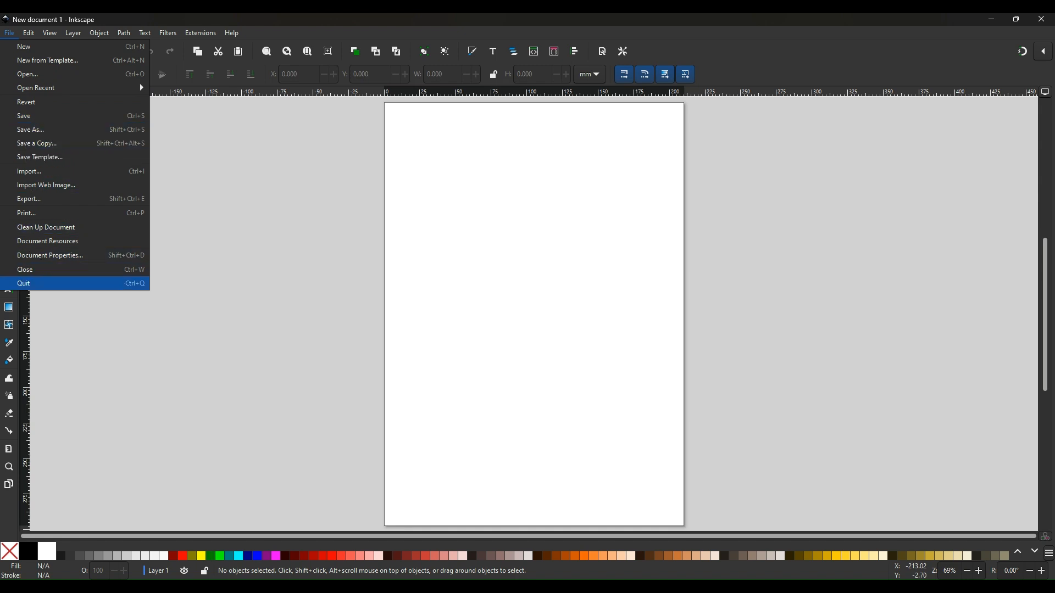
mouse_move(299, 253)
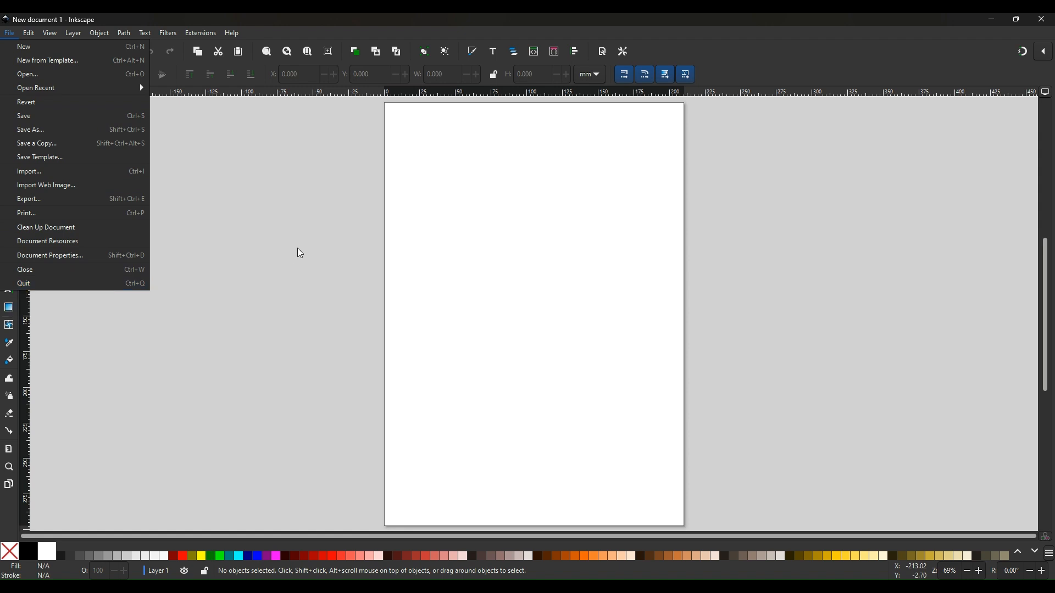
Dismiss the File menu by clicking empty canvas, leaving the blank page.
click(299, 252)
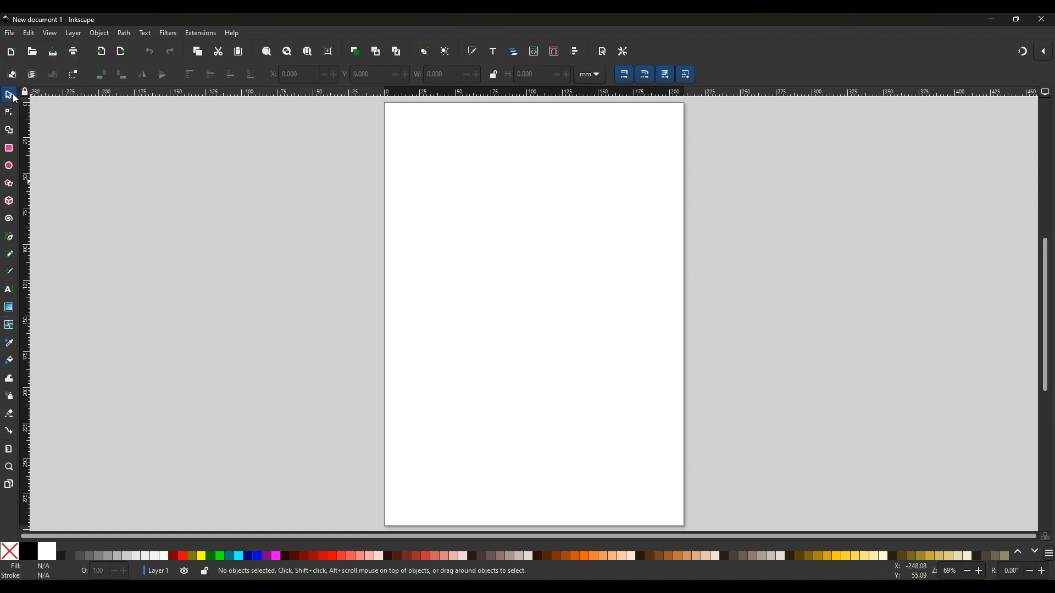
mouse_move(35, 45)
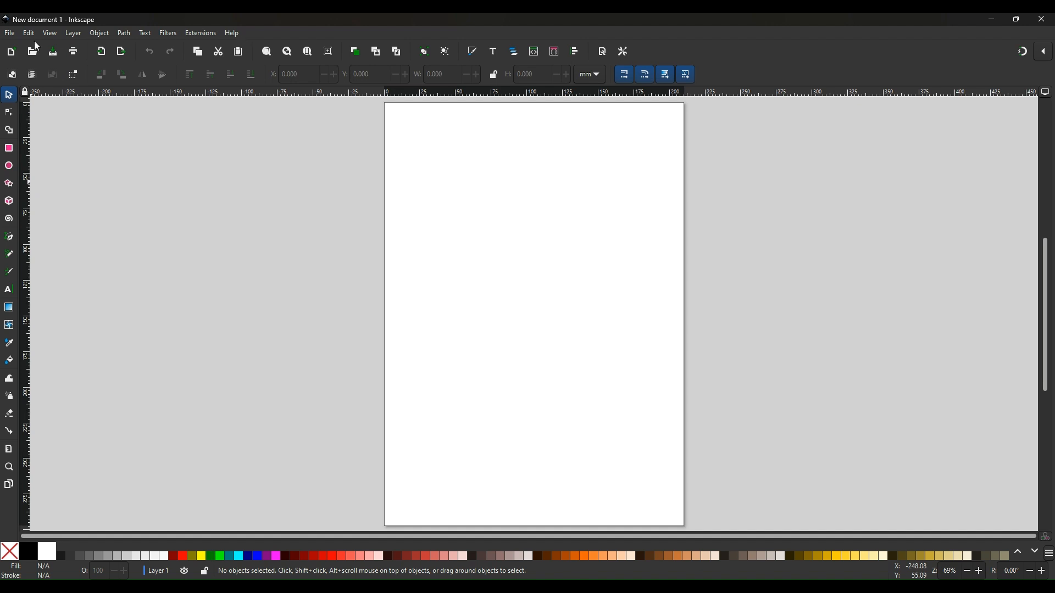
mouse_move(520, 61)
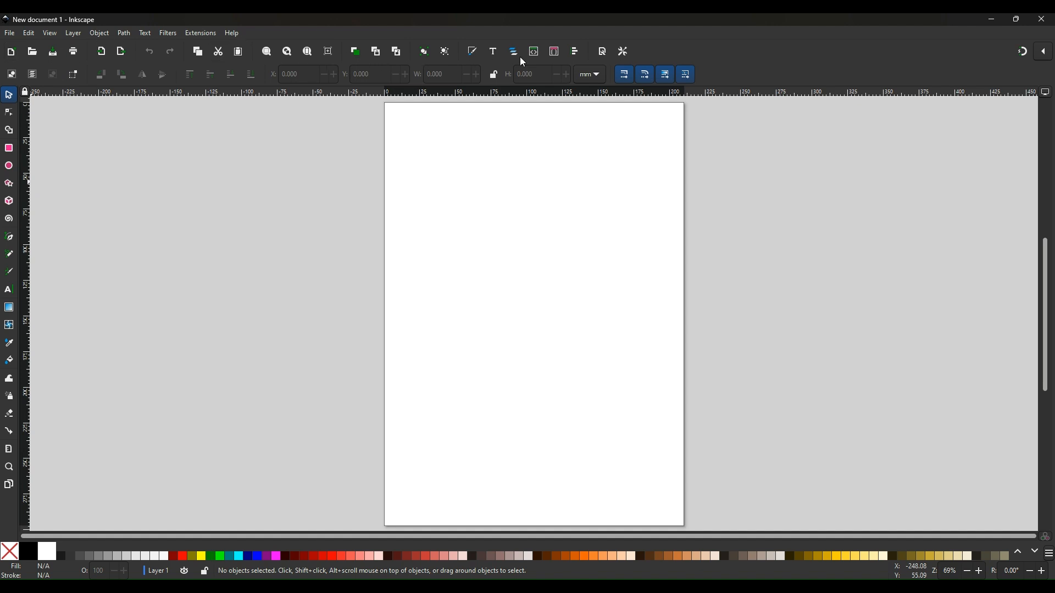
mouse_move(14, 44)
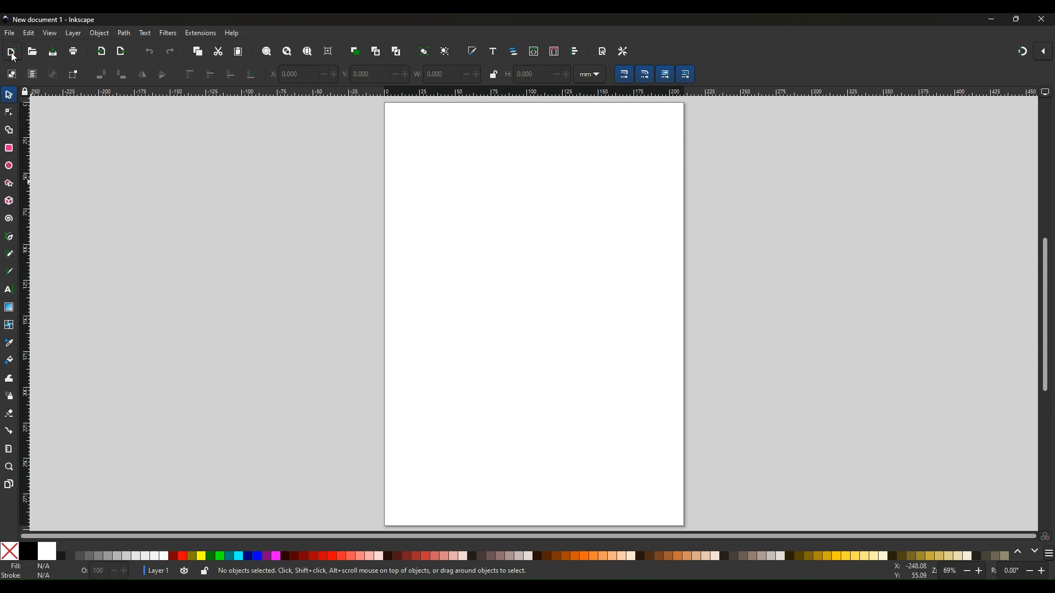
mouse_move(73, 52)
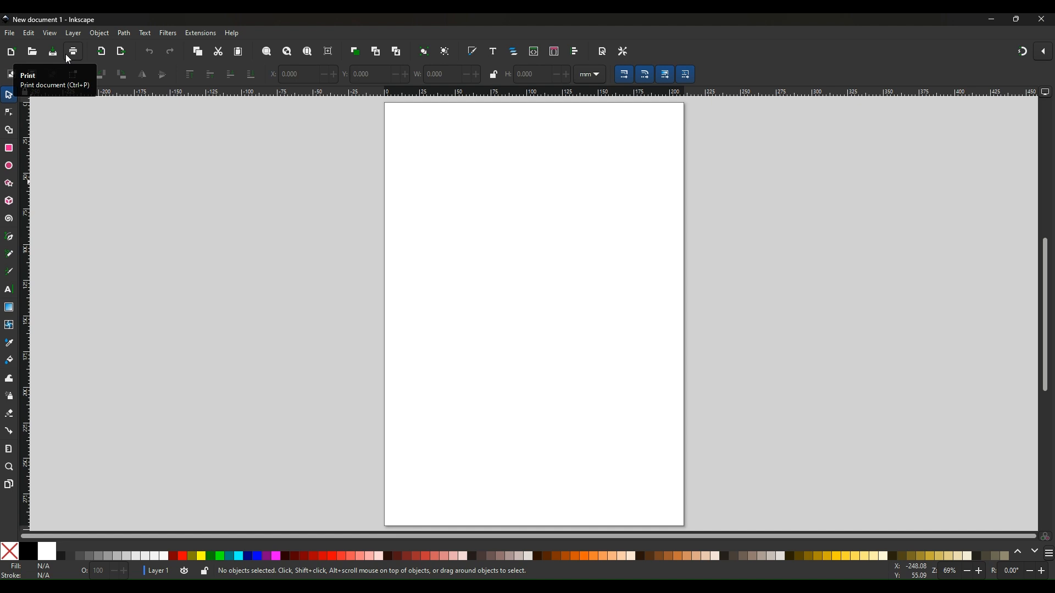
mouse_move(51, 52)
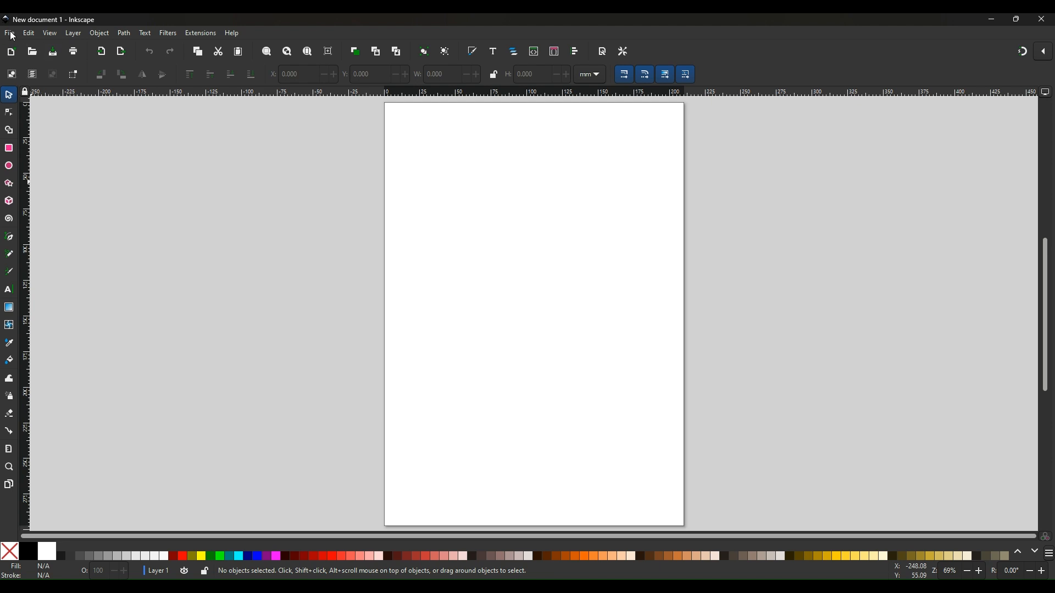
mouse_move(71, 52)
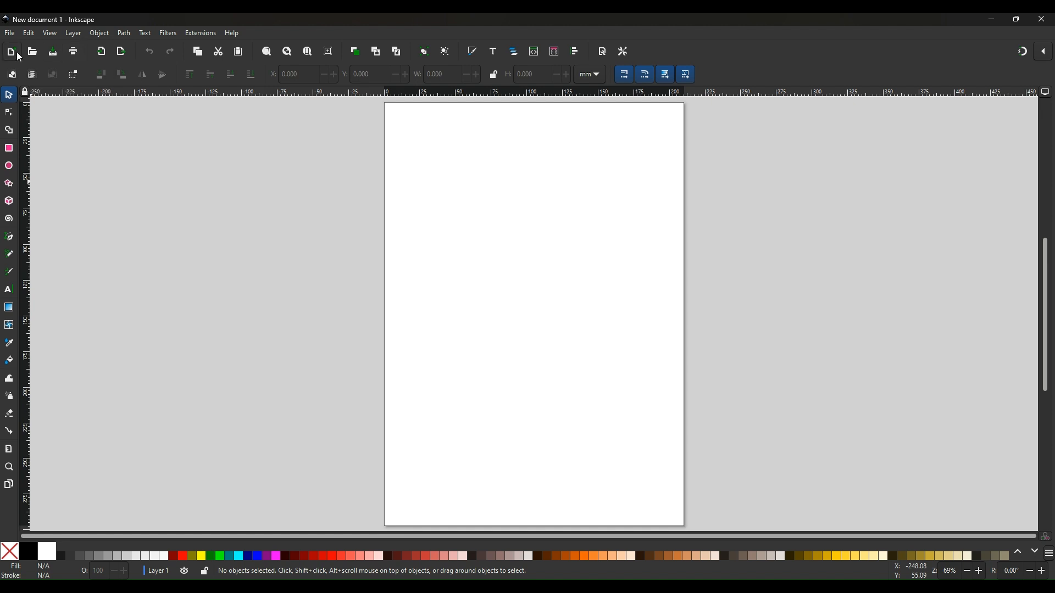
mouse_move(11, 51)
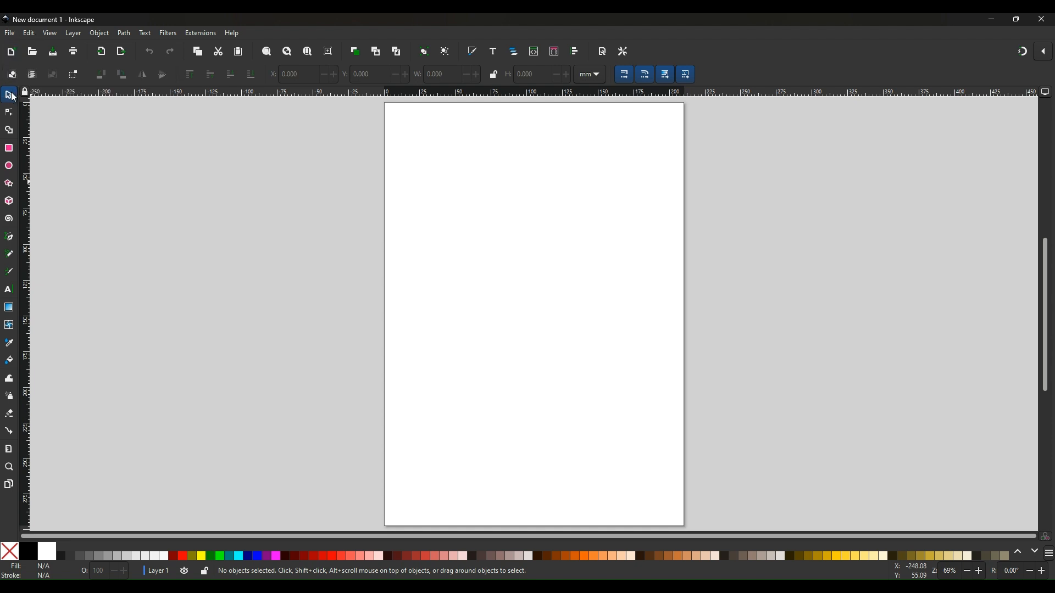
mouse_move(10, 95)
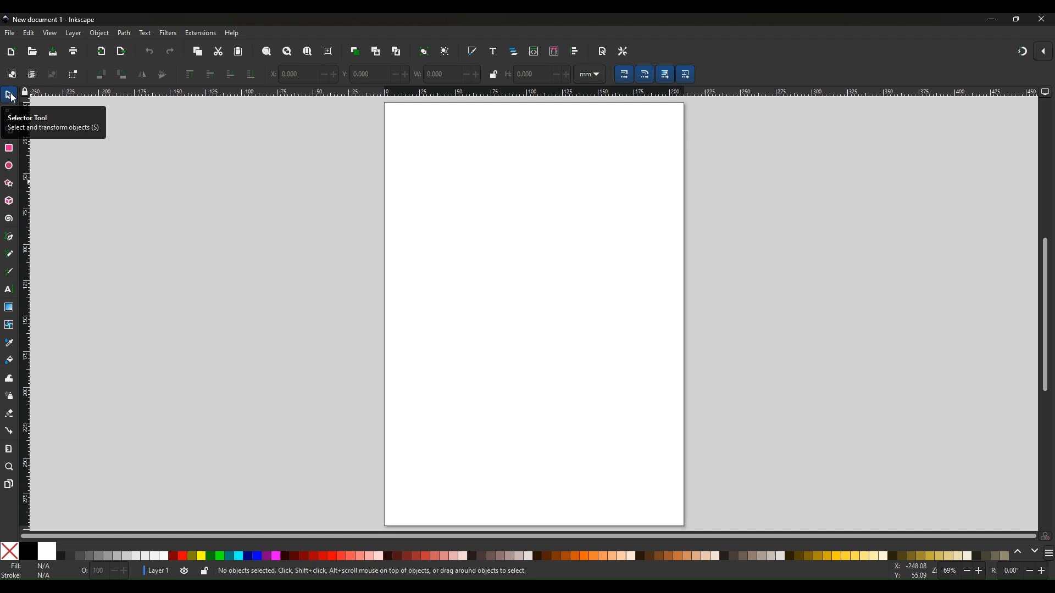
mouse_move(6, 196)
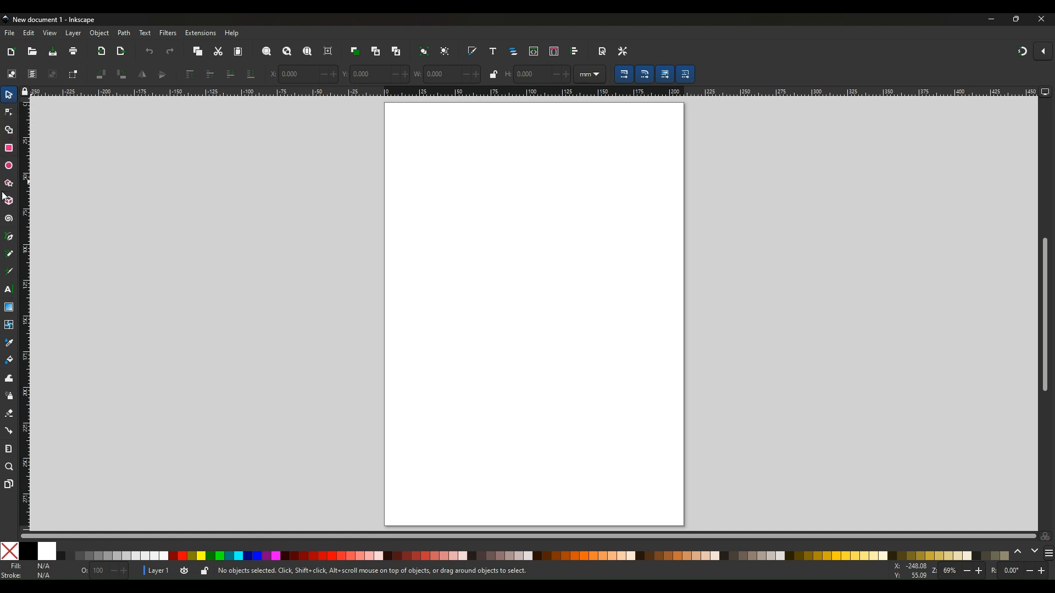
mouse_move(27, 314)
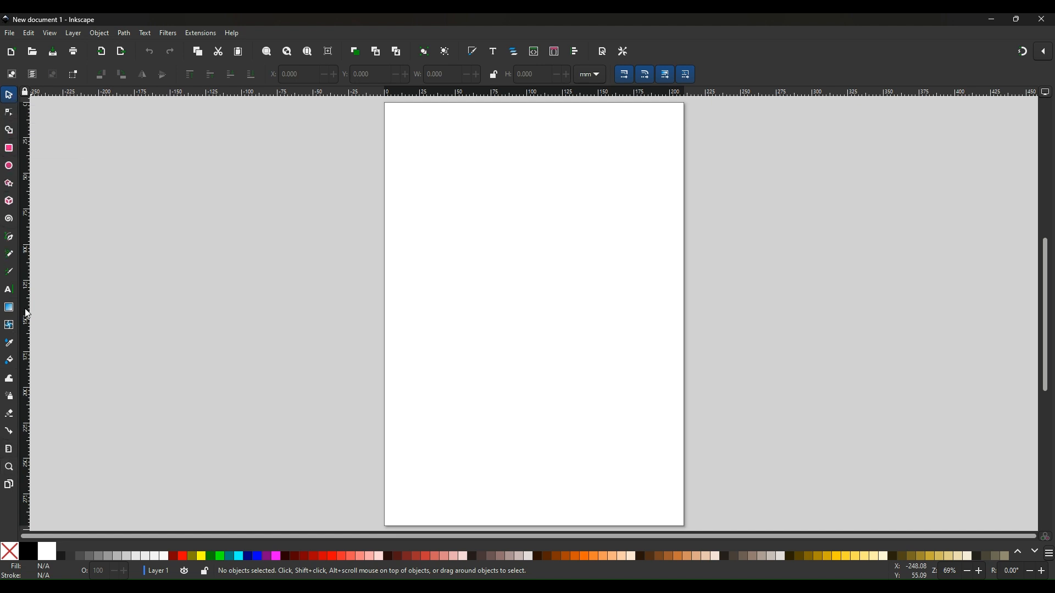
mouse_move(9, 96)
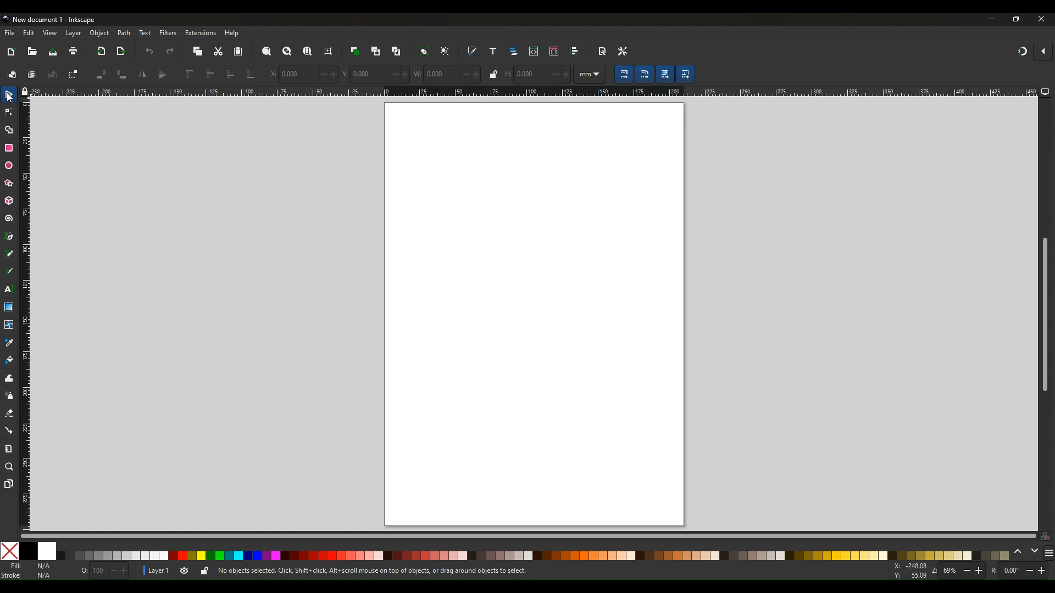
mouse_move(9, 97)
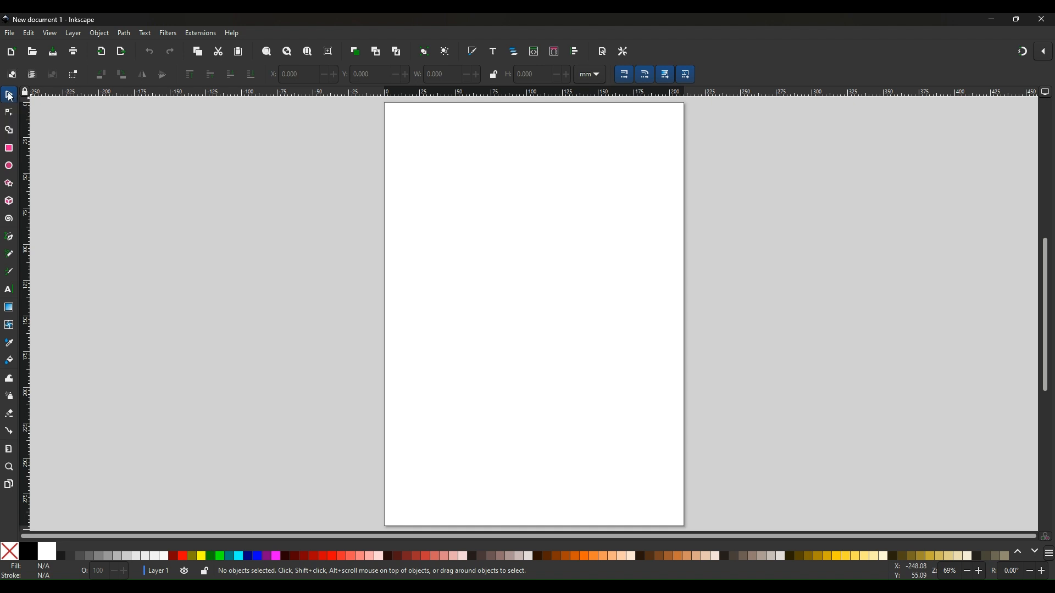
mouse_move(10, 372)
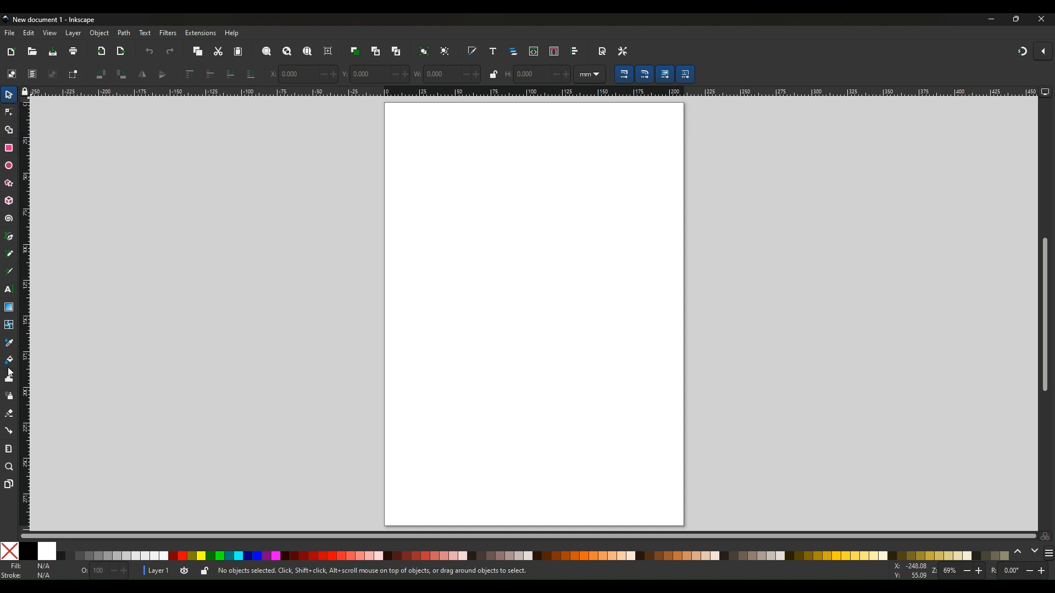
mouse_move(16, 123)
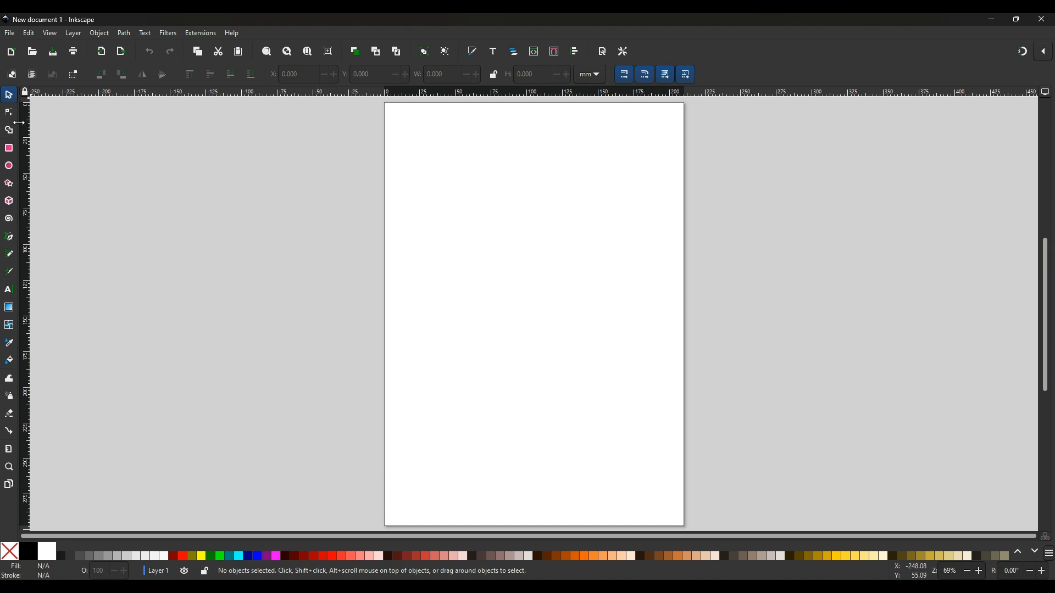
mouse_move(496, 172)
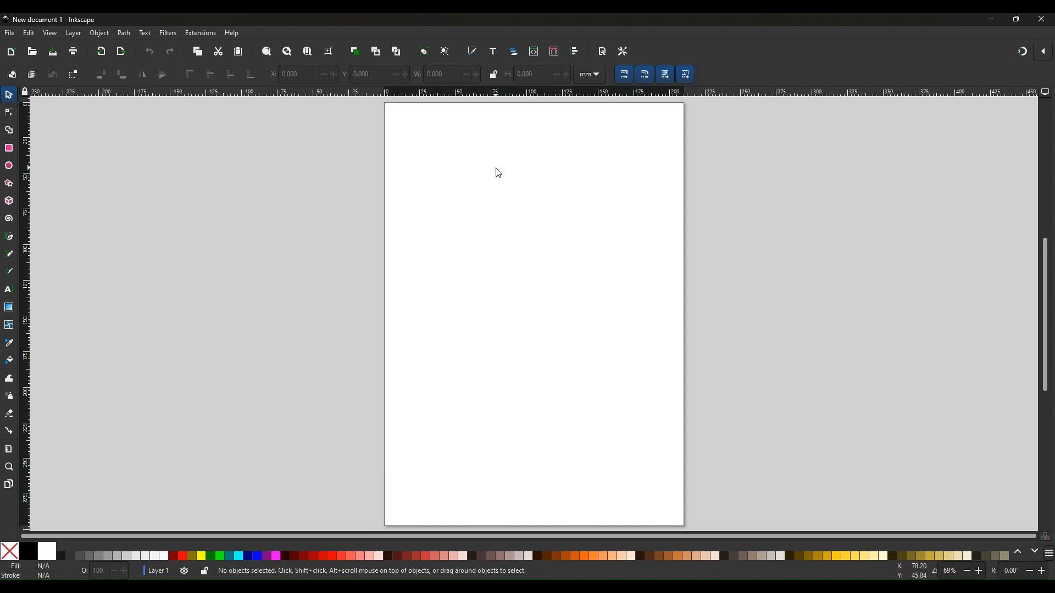
mouse_move(10, 95)
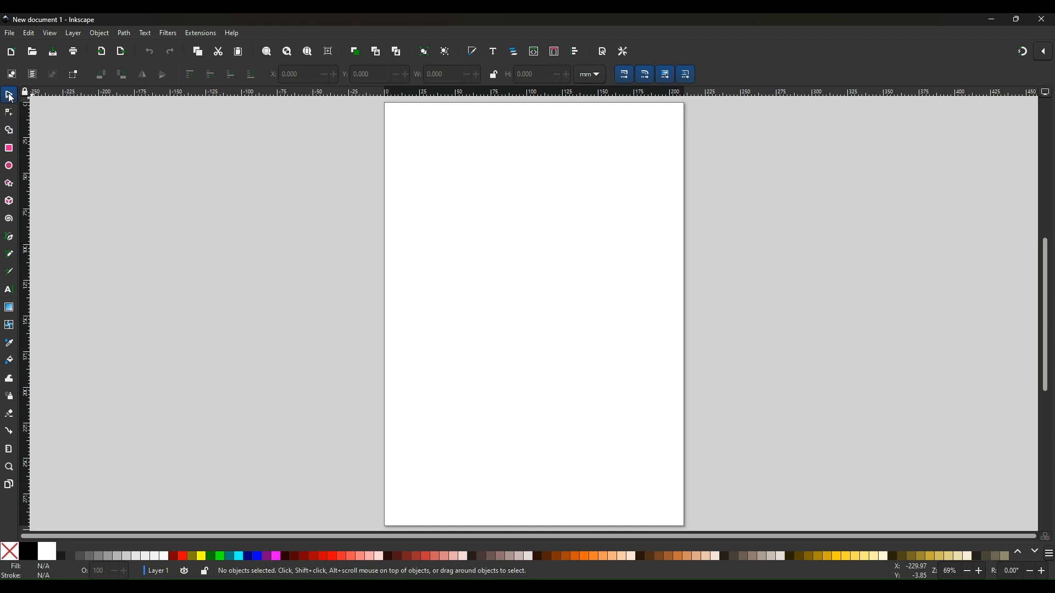
mouse_move(10, 97)
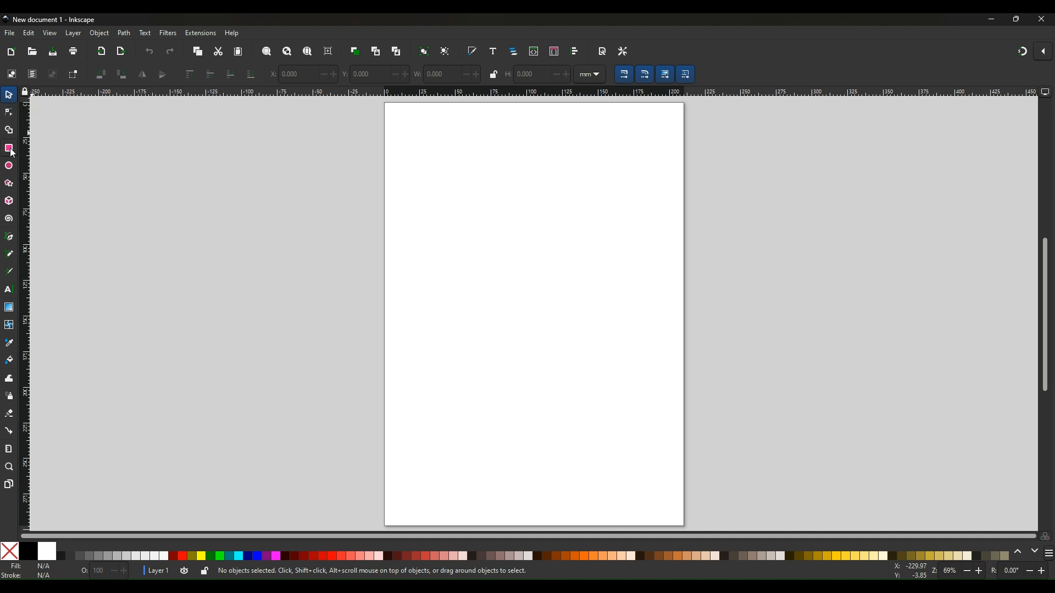
mouse_move(9, 237)
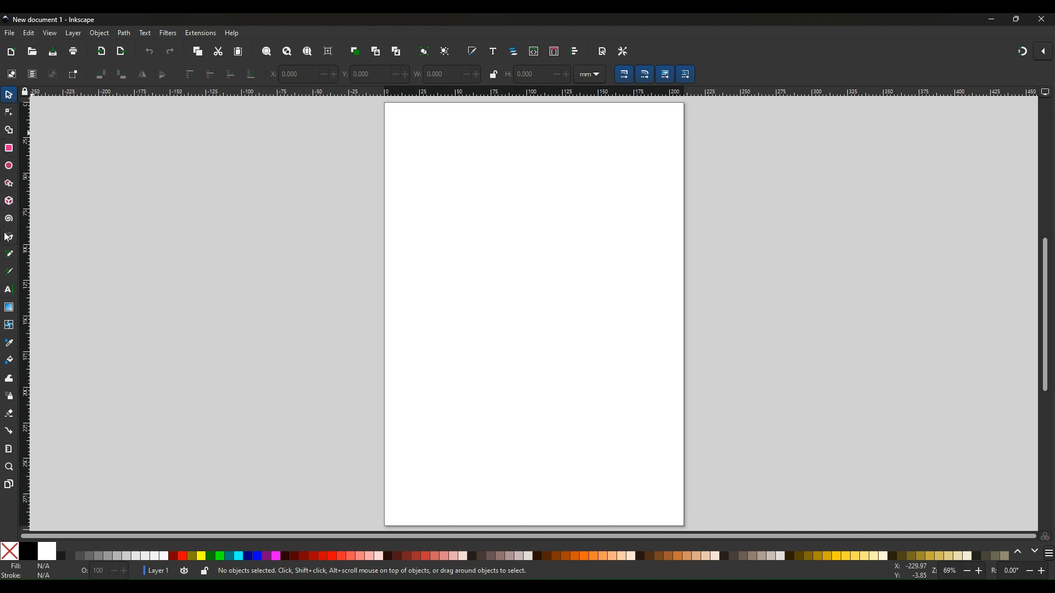
mouse_move(10, 95)
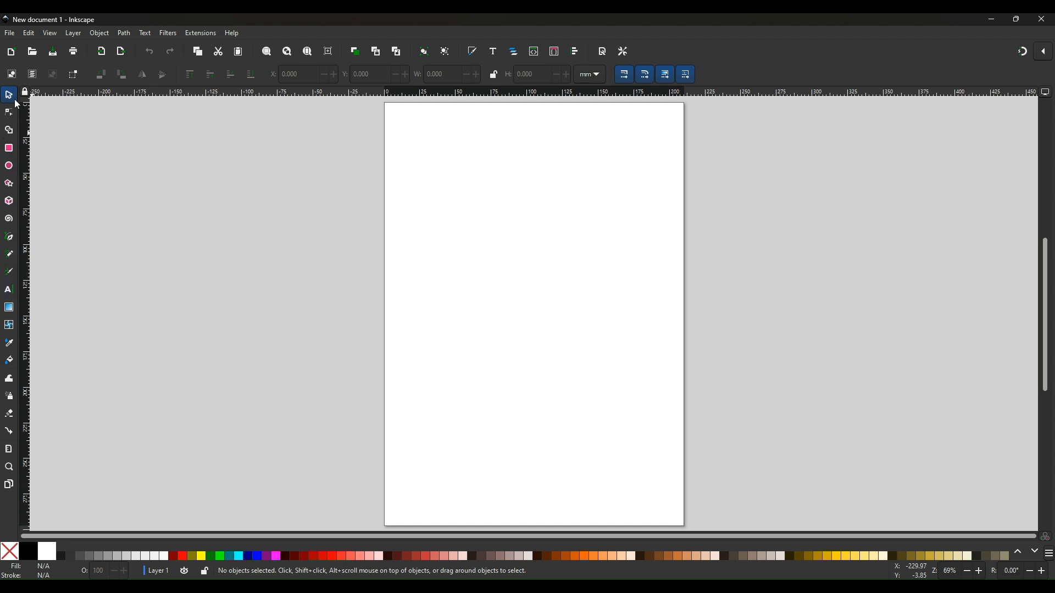
mouse_move(101, 133)
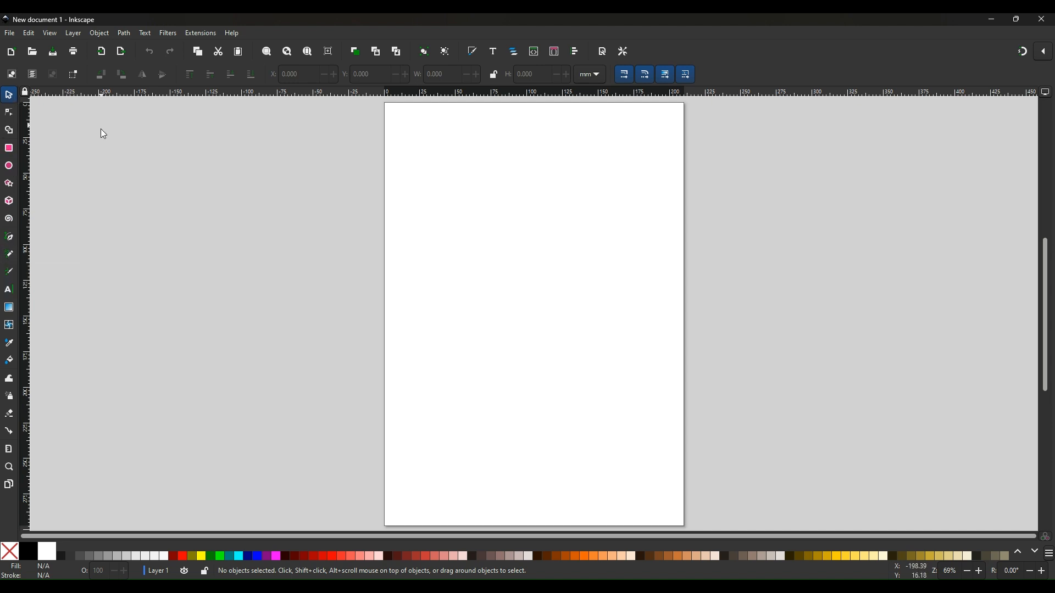
mouse_move(96, 143)
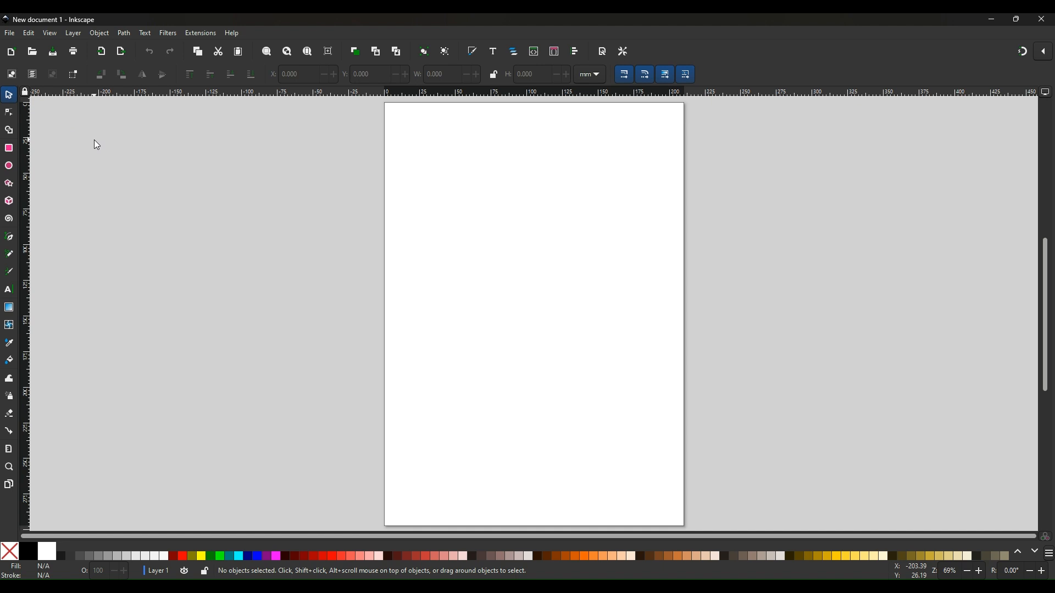
mouse_move(19, 146)
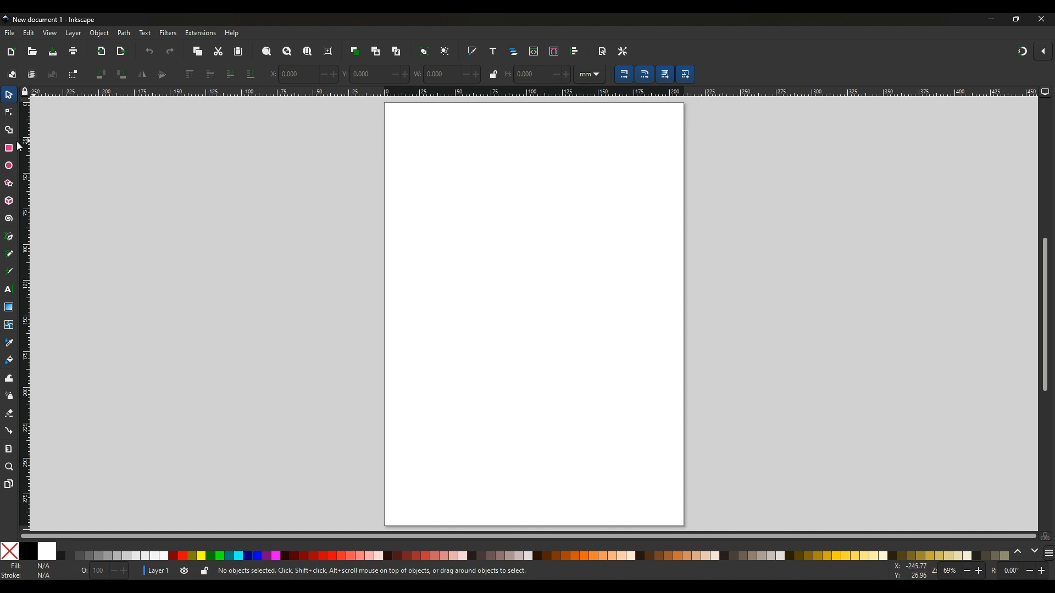
mouse_move(10, 149)
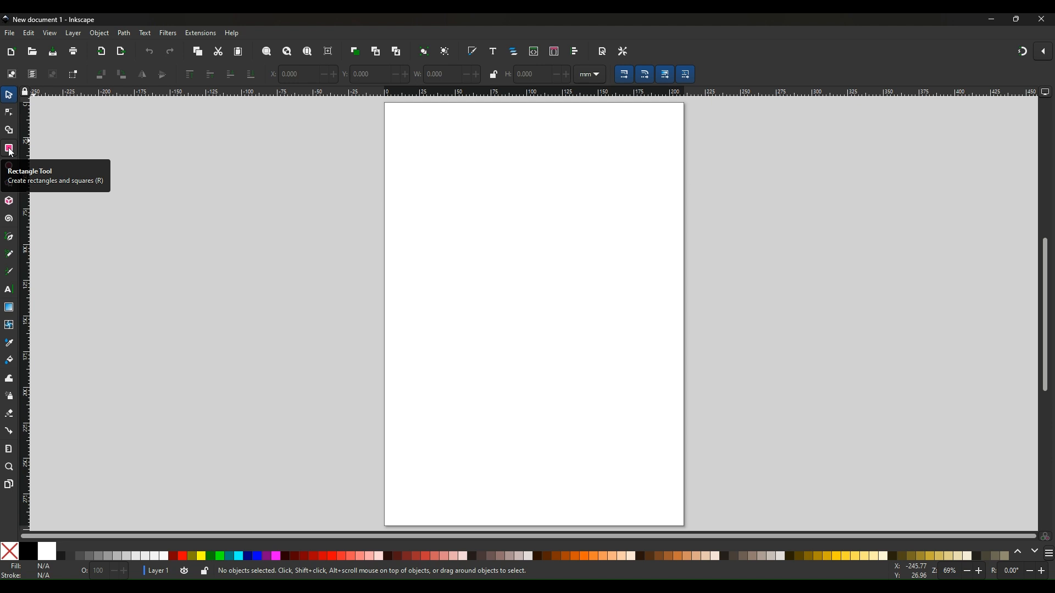
Draw a navy-filled rectangle at the page's top-left, then return to the Selector.
click(10, 148)
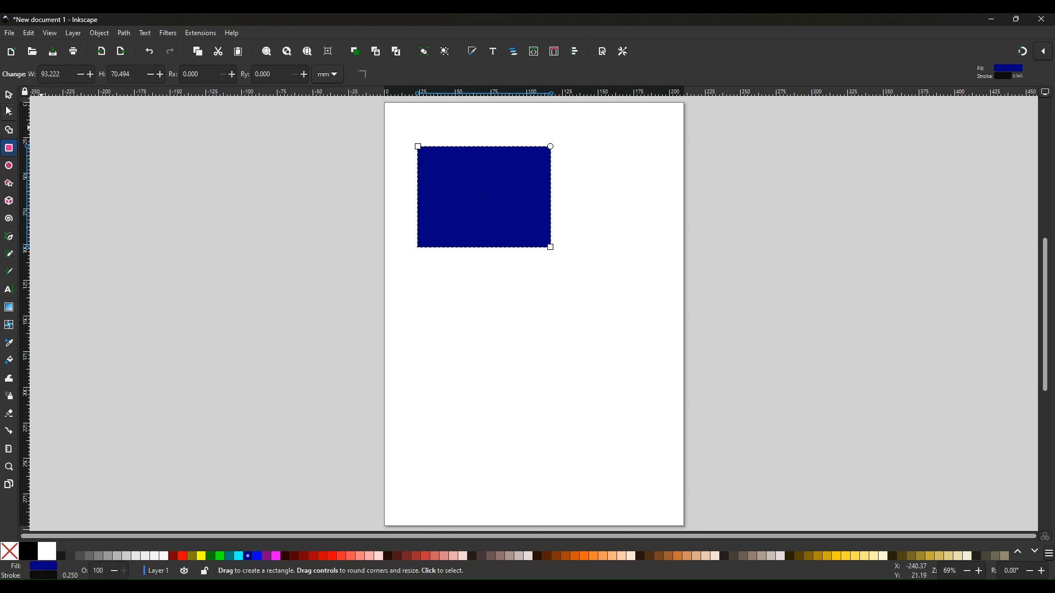
mouse_move(9, 95)
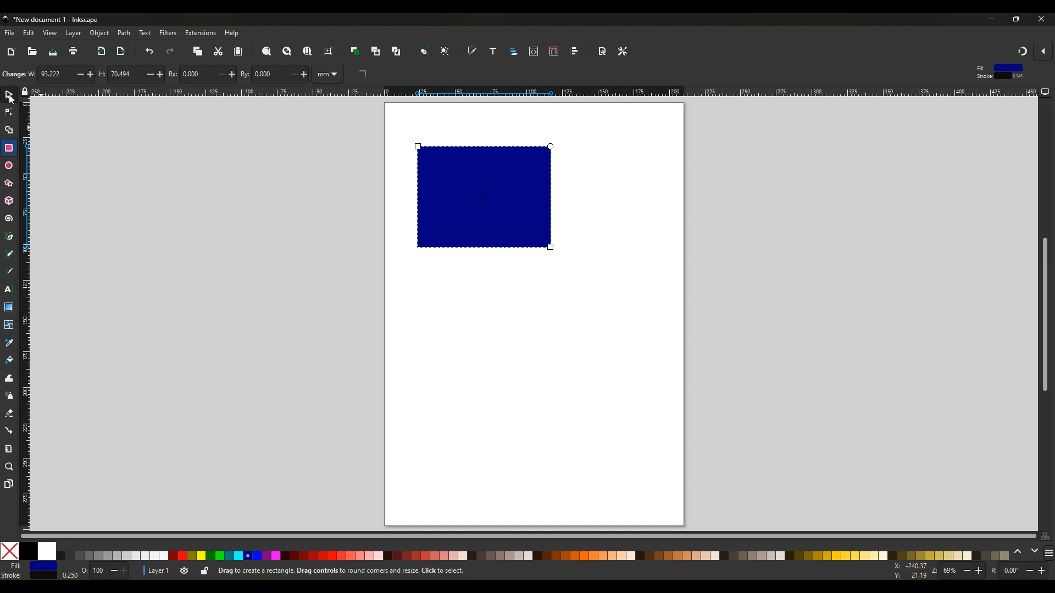
click(9, 94)
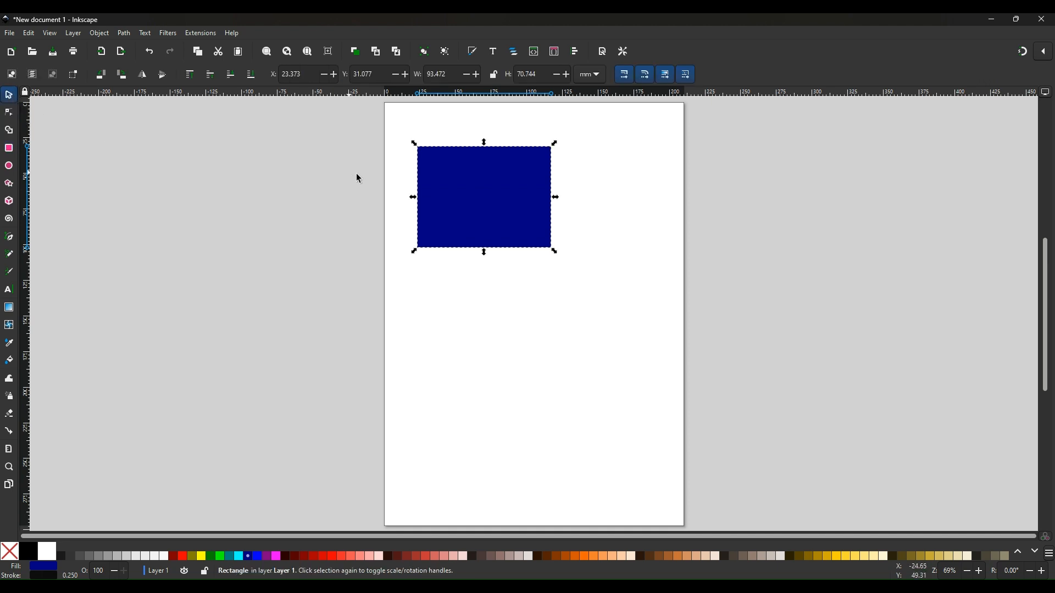
mouse_move(424, 282)
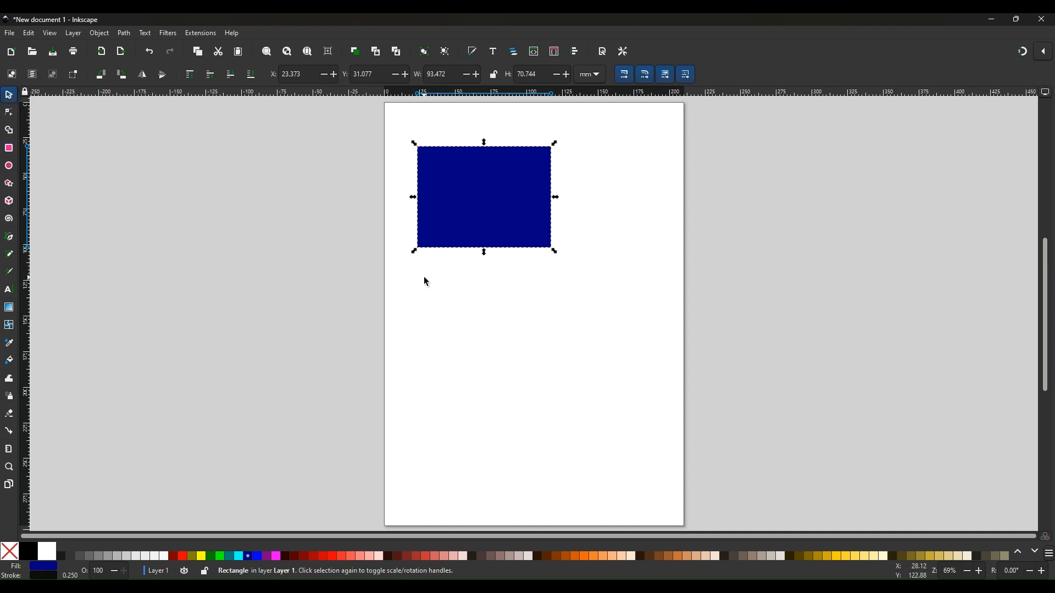
mouse_move(9, 211)
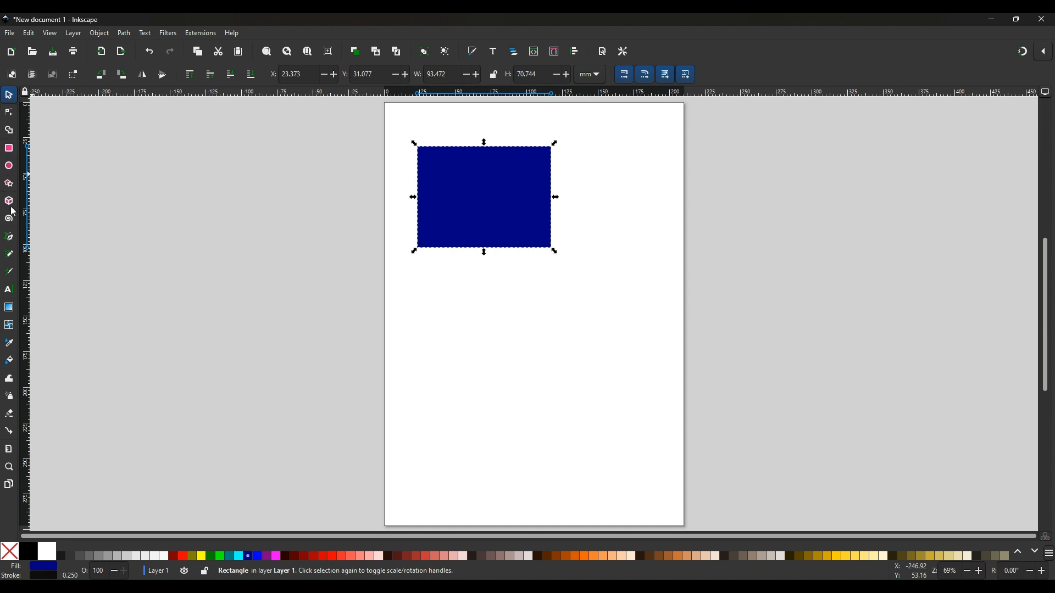
mouse_move(10, 239)
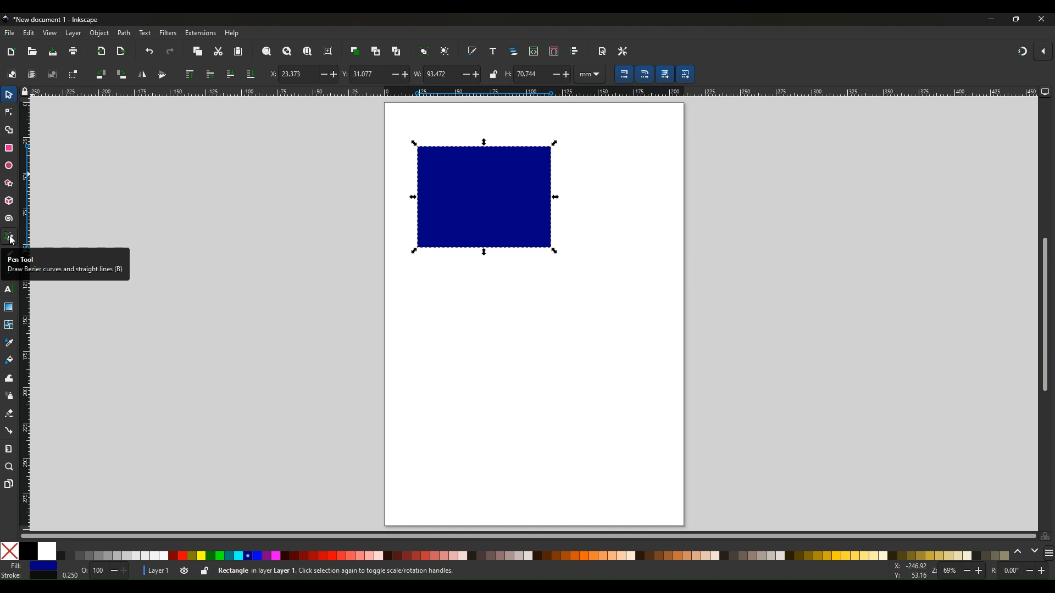
Draw a two-segment Pen path below the rectangle running right then down, and deselect it.
click(10, 238)
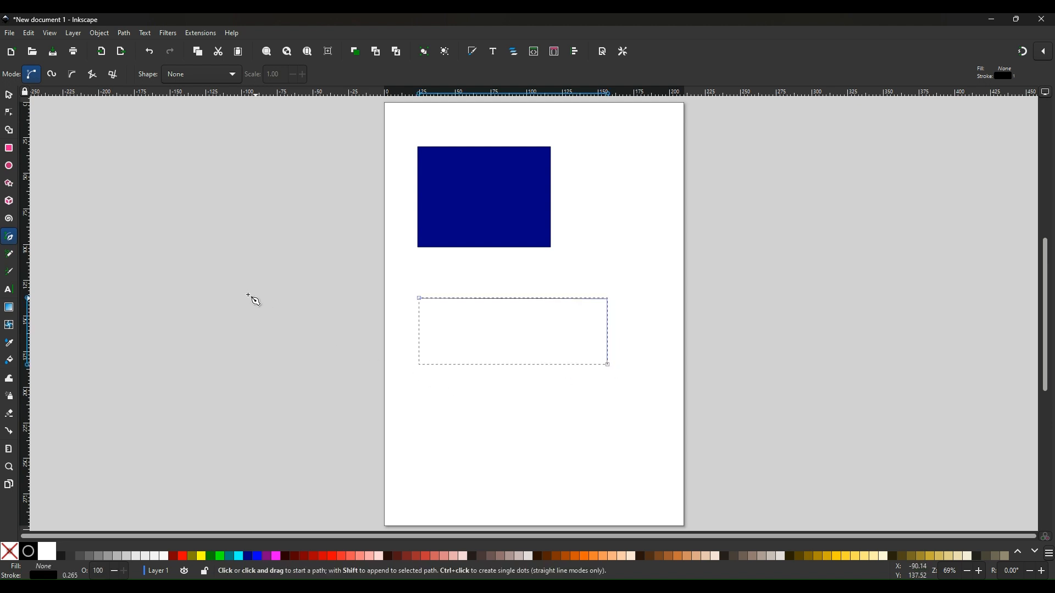
click(8, 95)
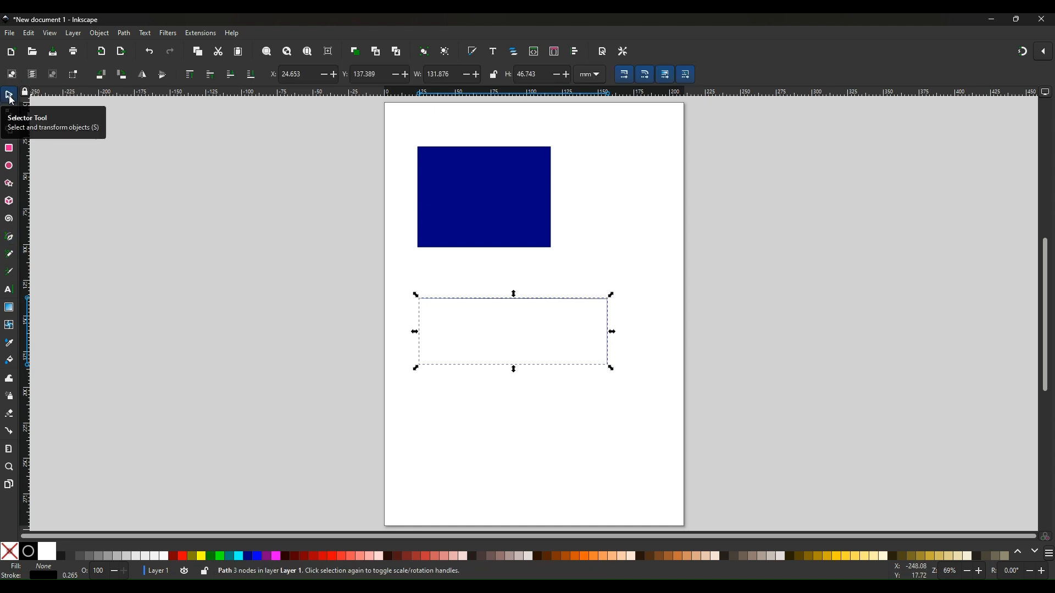
mouse_move(159, 307)
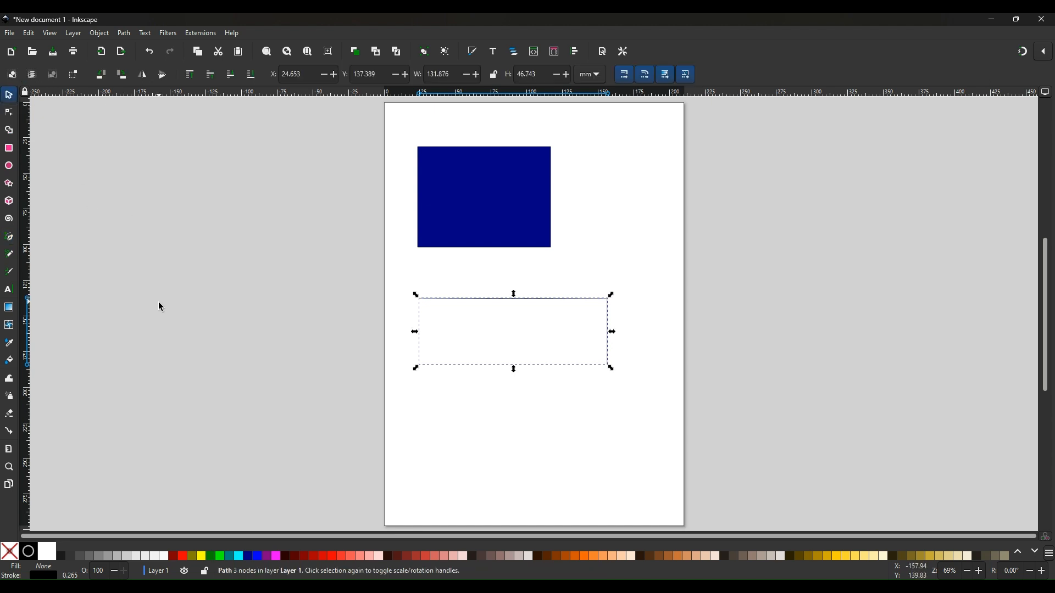
click(415, 394)
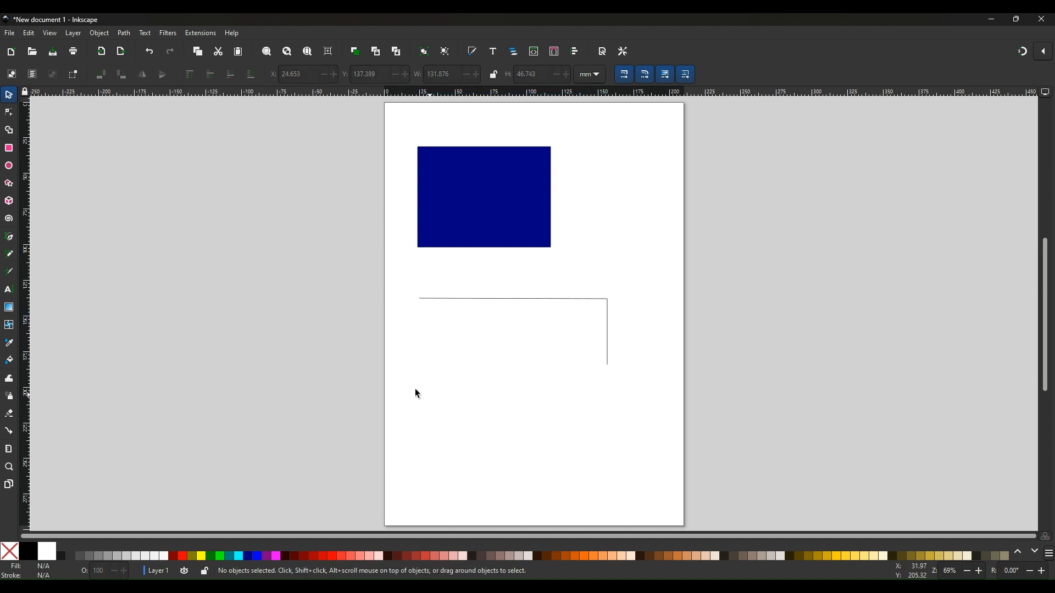
mouse_move(81, 229)
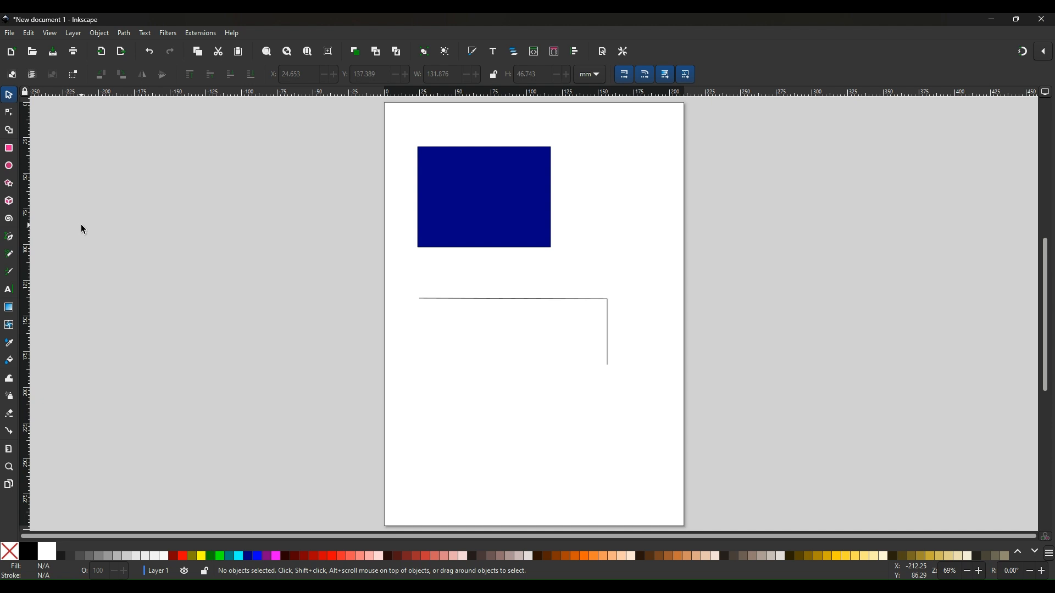
mouse_move(95, 198)
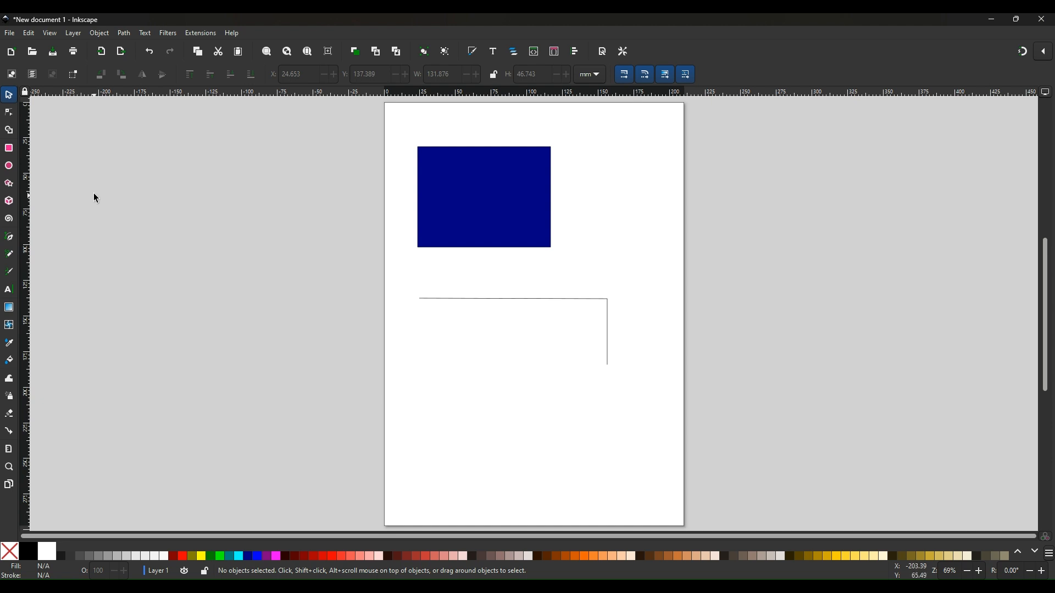
Draw a navy circle below the line toward the left, and deselect it.
click(9, 165)
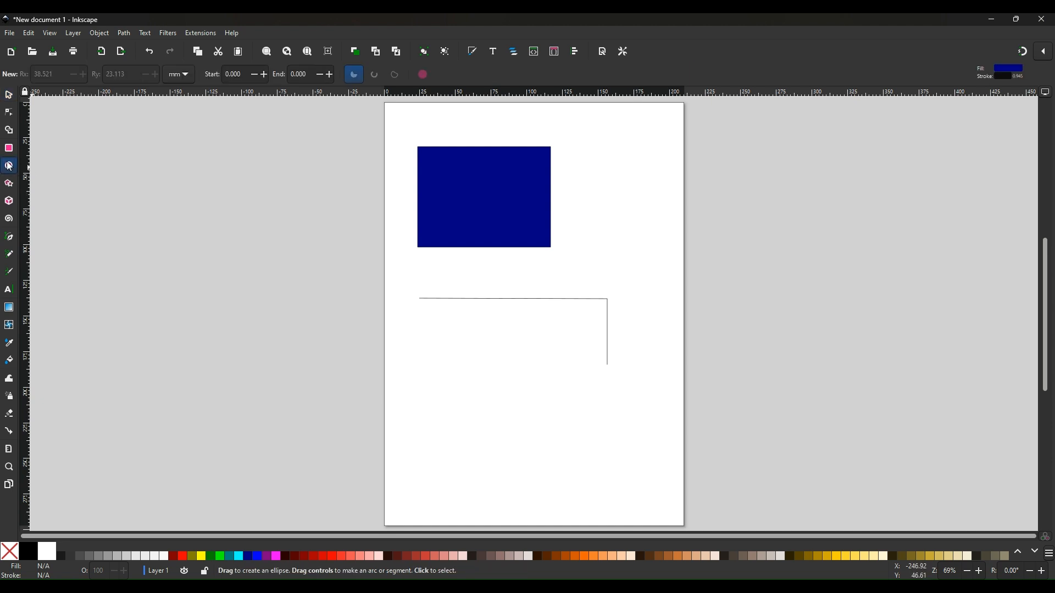
click(9, 94)
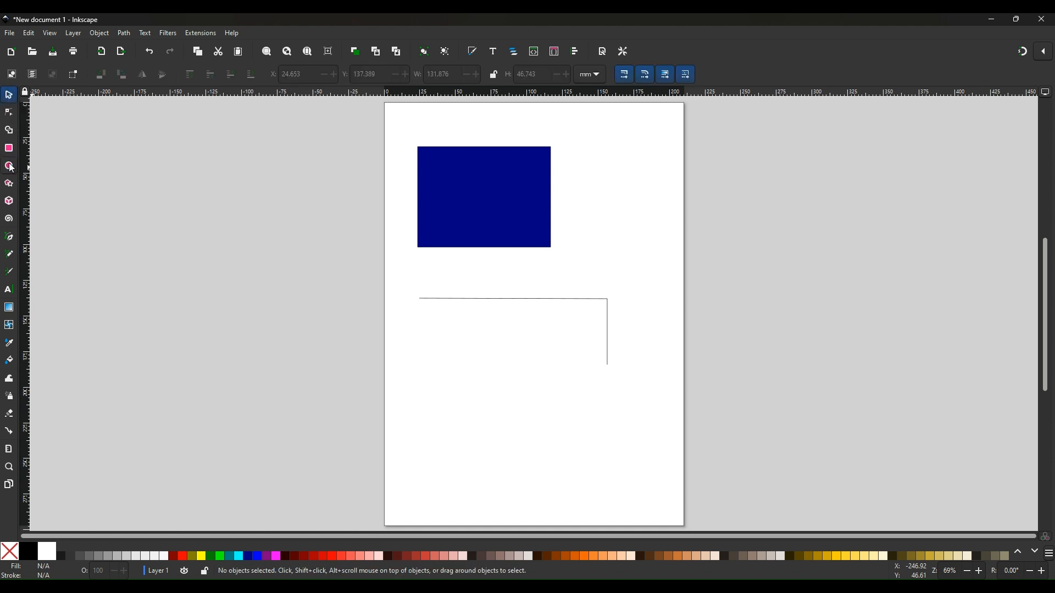
click(9, 166)
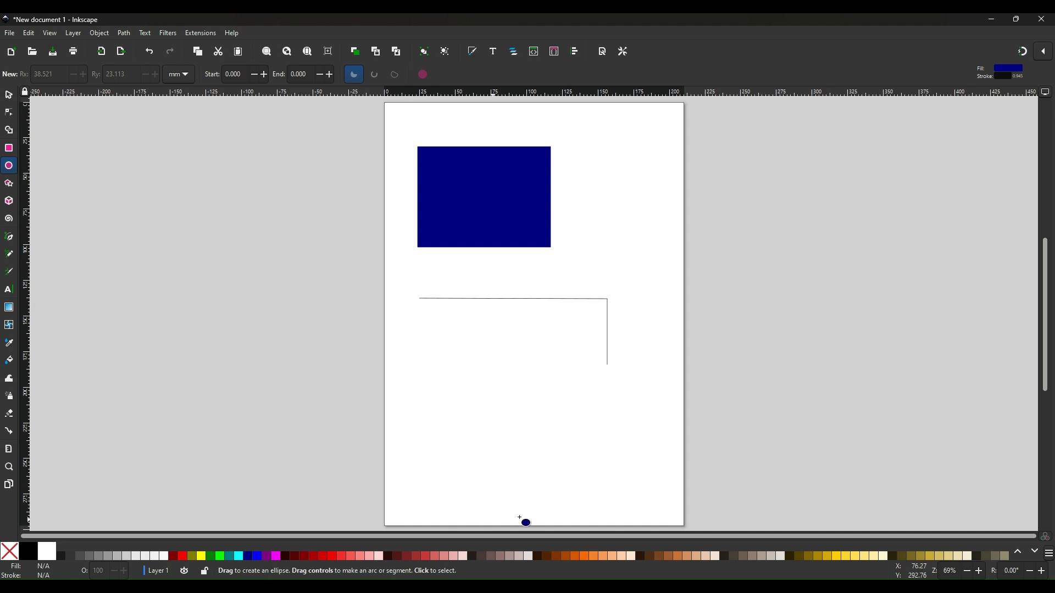
mouse_move(428, 421)
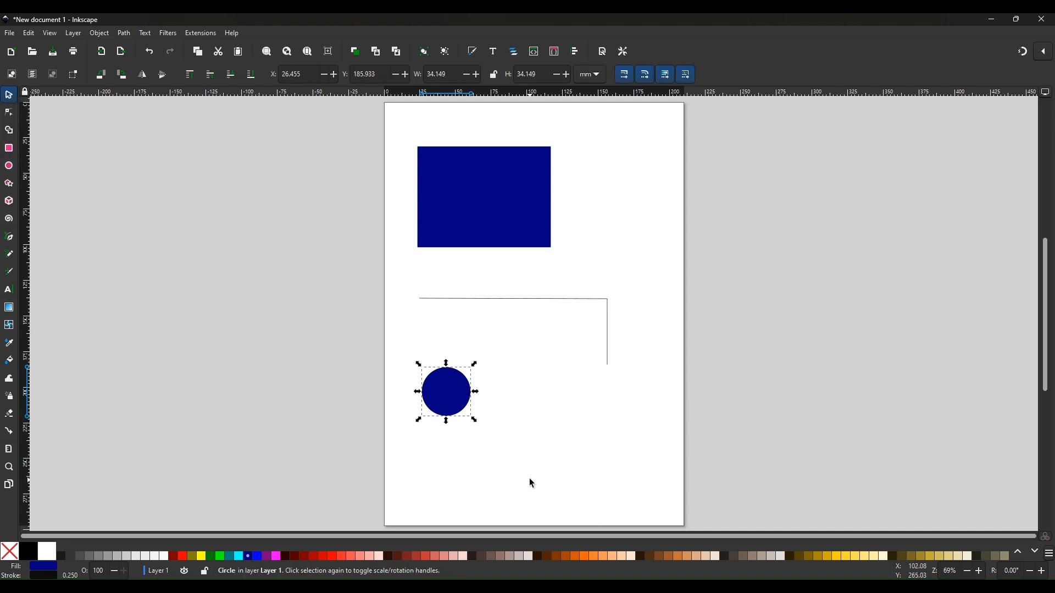
click(181, 444)
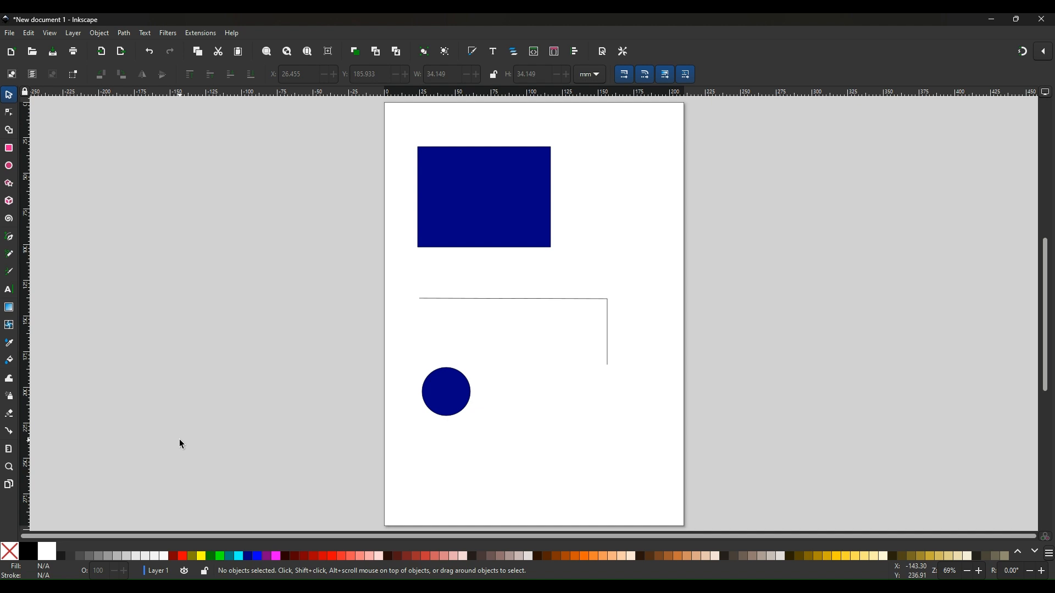
mouse_move(224, 74)
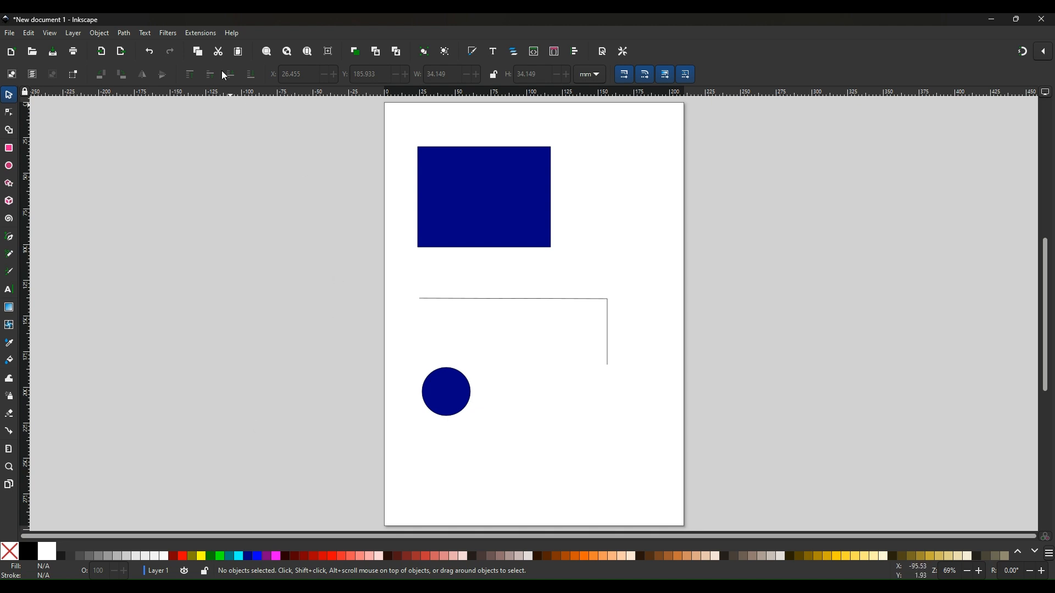
mouse_move(9, 38)
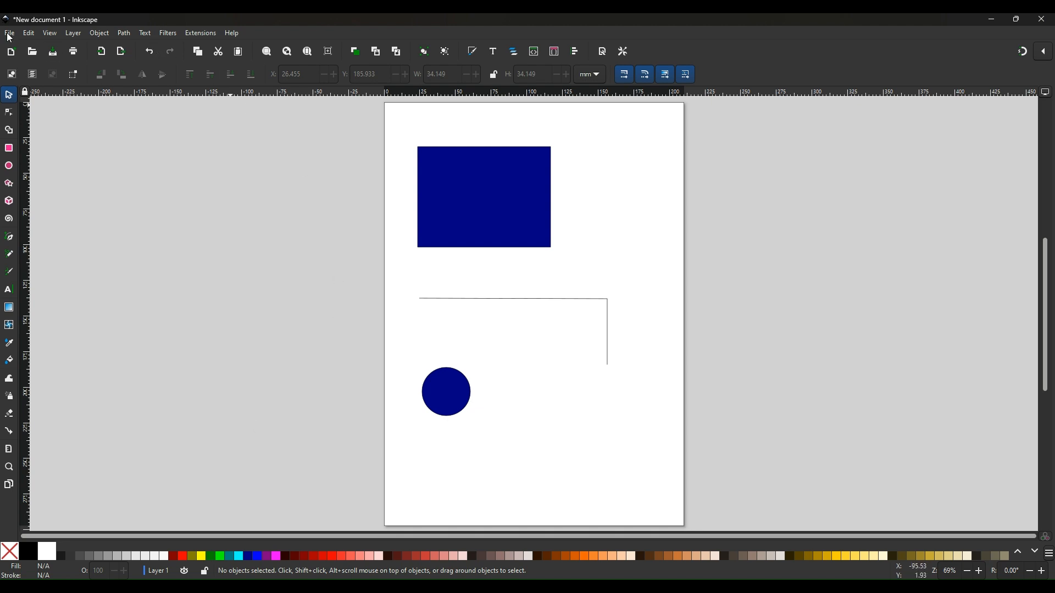
Choose Save As from the File menu to store the drawing under a new name.
click(9, 32)
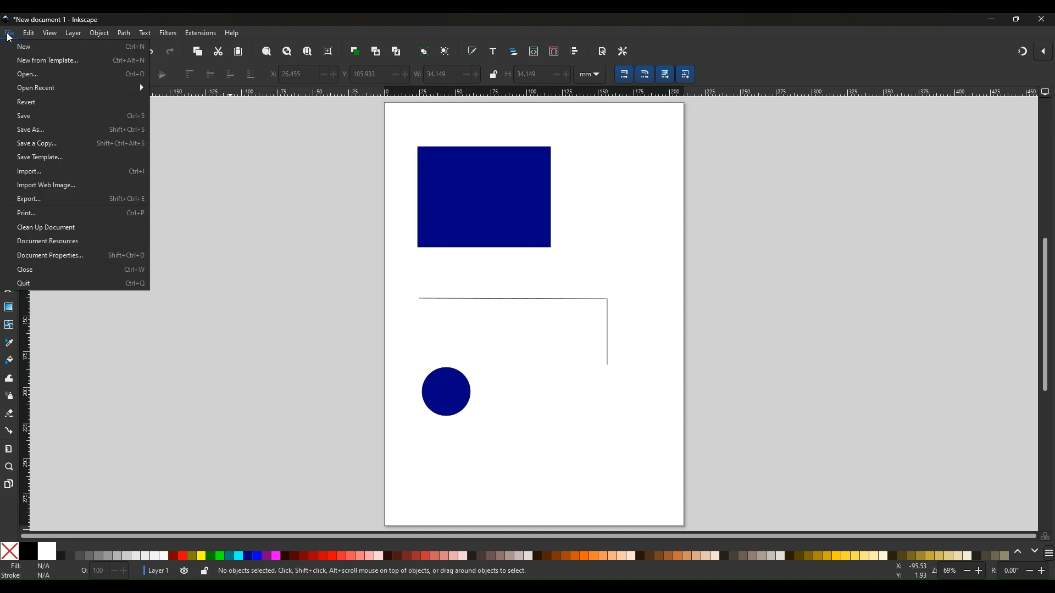
mouse_move(30, 131)
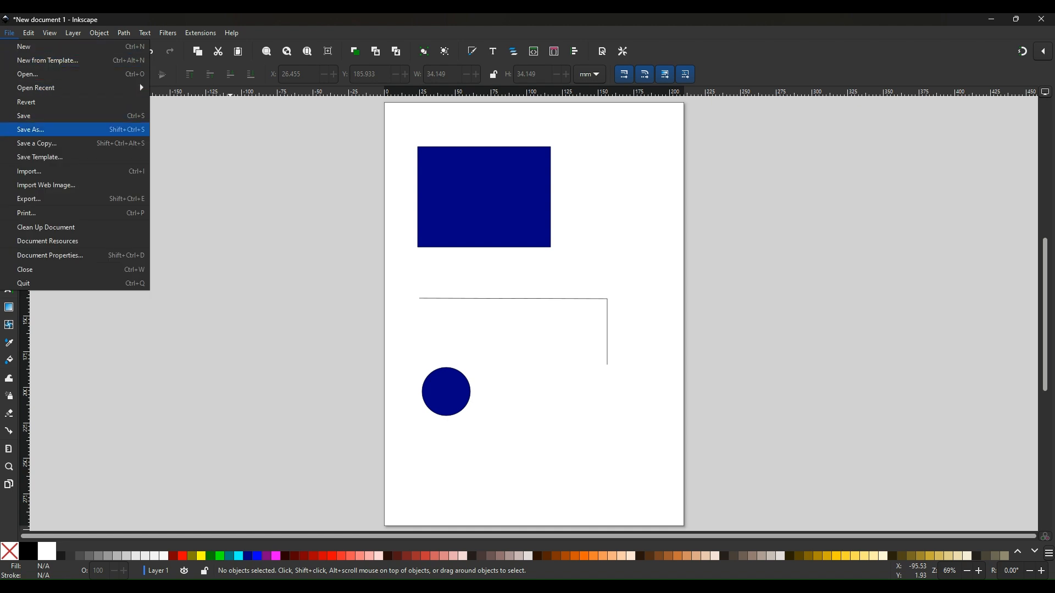
mouse_move(29, 130)
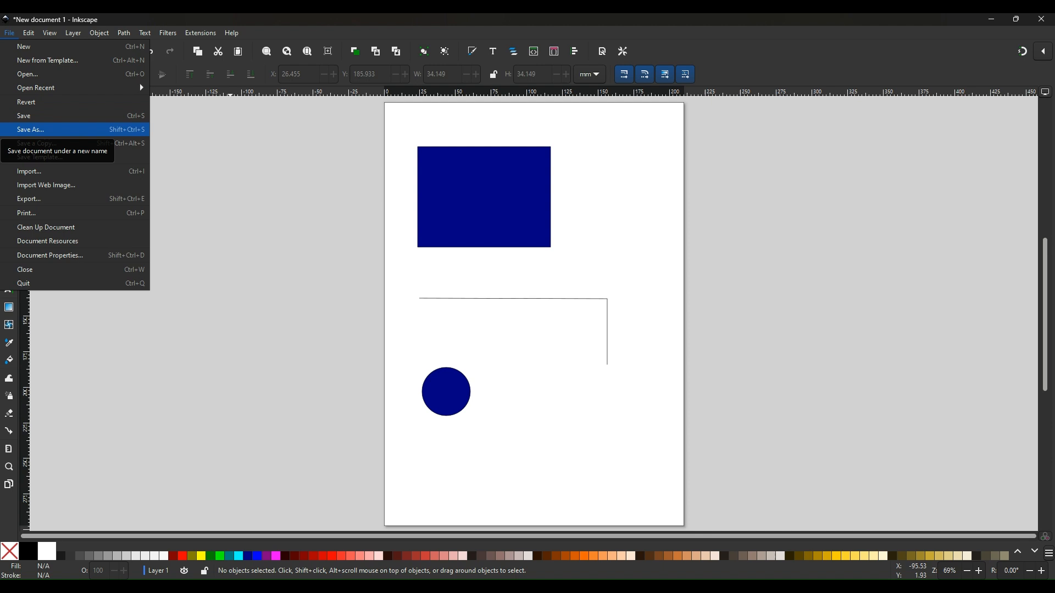
click(29, 130)
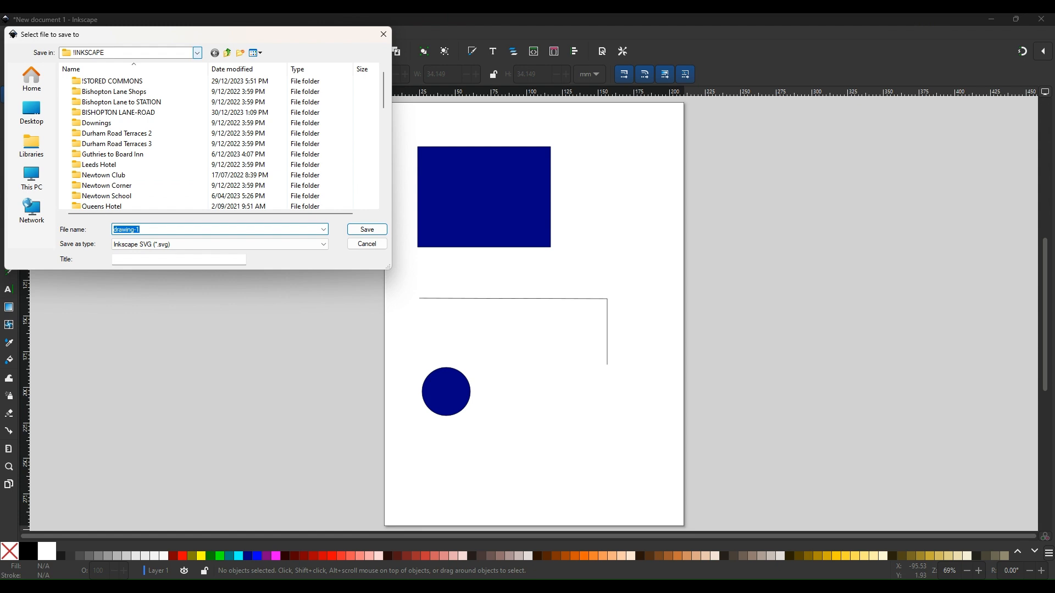
Name the file FIRST DRAWING, keep Inkscape SVG type, and save it.
click(119, 112)
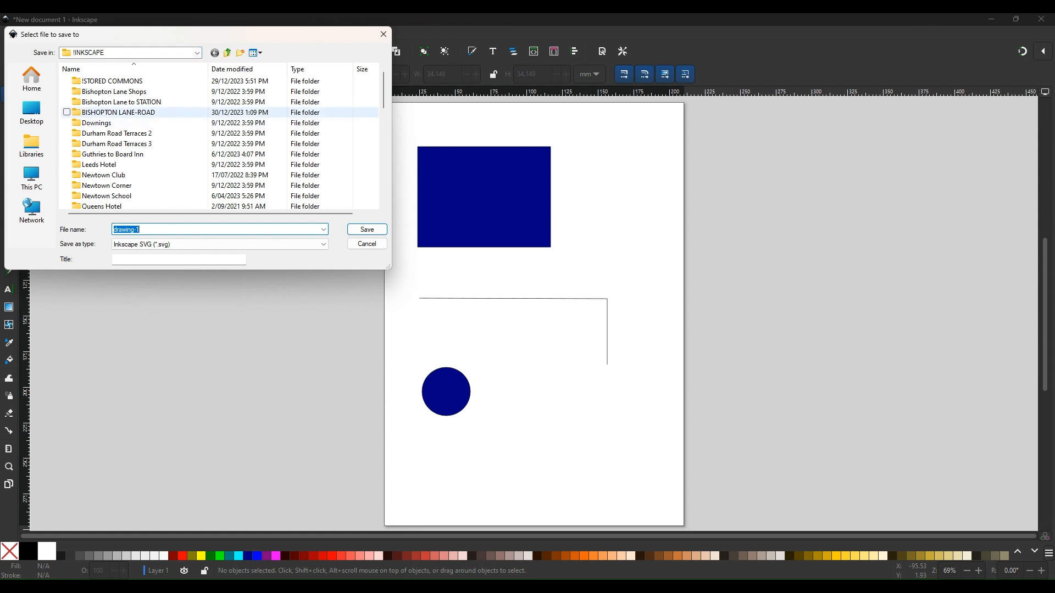
scroll(down, 3)
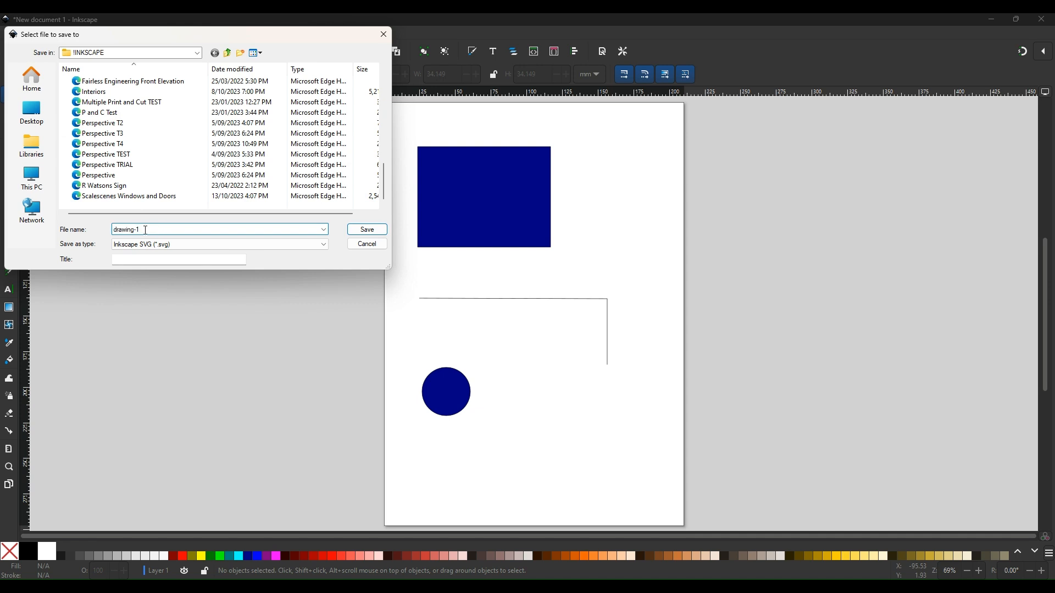
key(BackSpace)
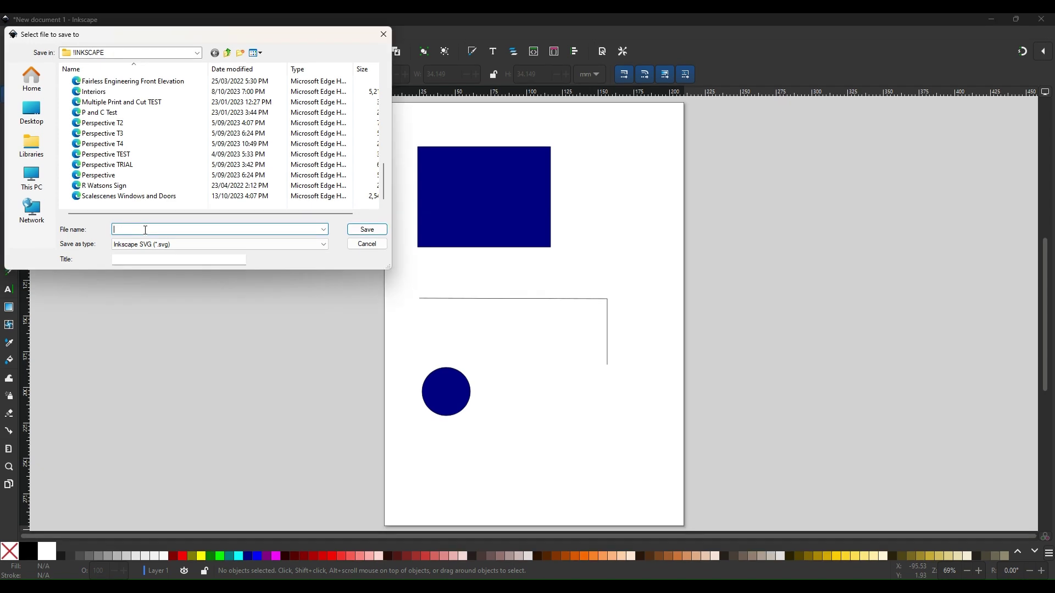
text(FIRST DRASWIN)
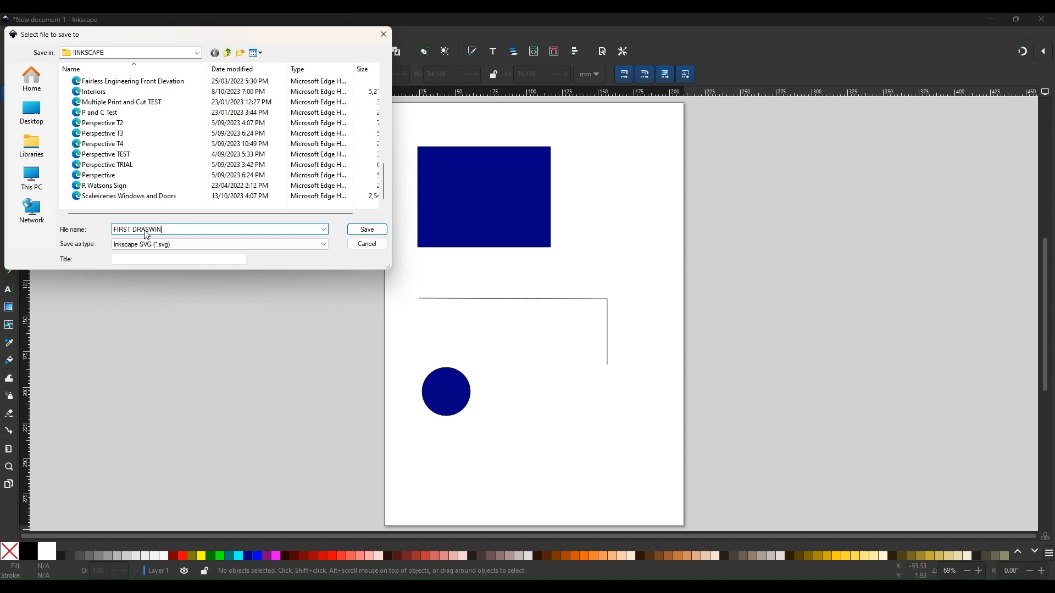
key(BackSpace)
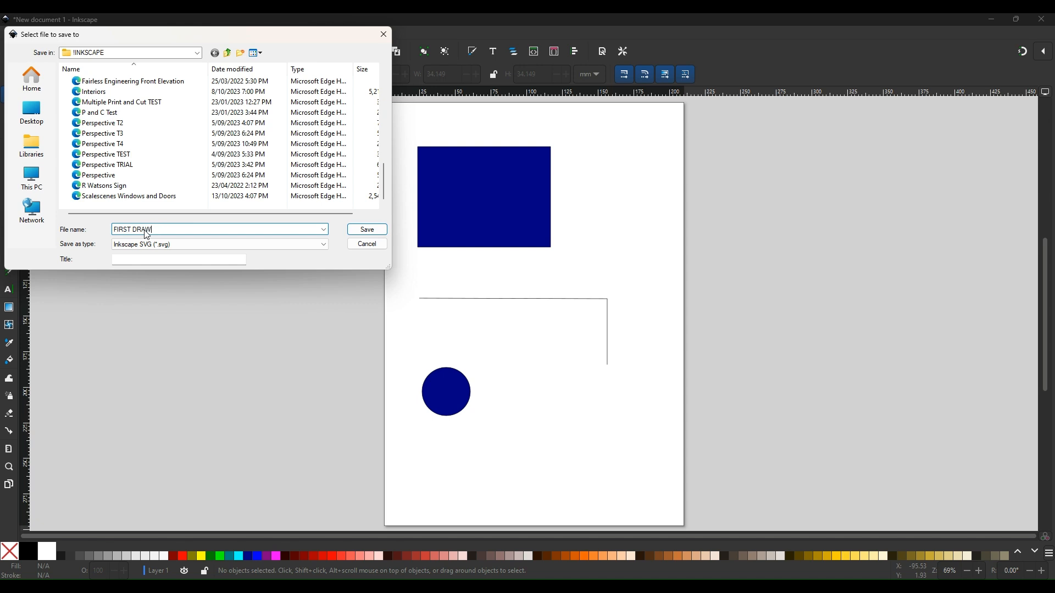
text(ING)
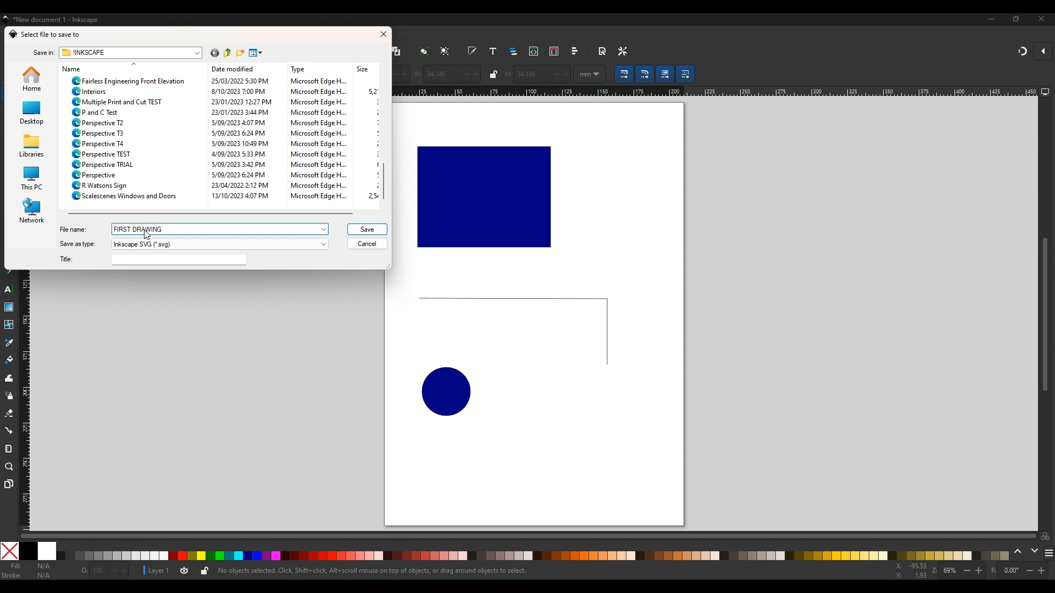
click(367, 229)
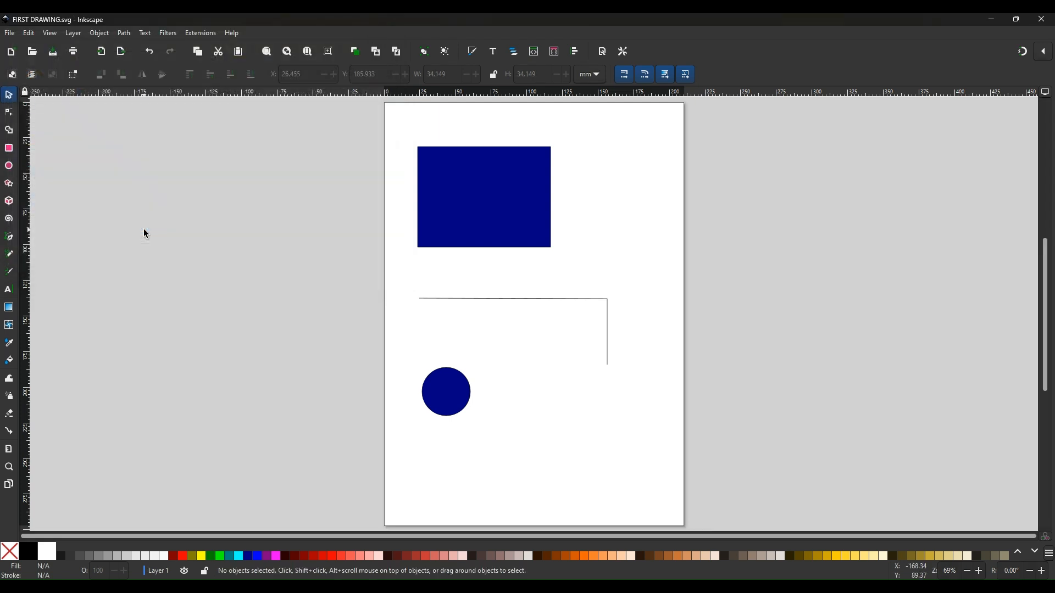
mouse_move(19, 48)
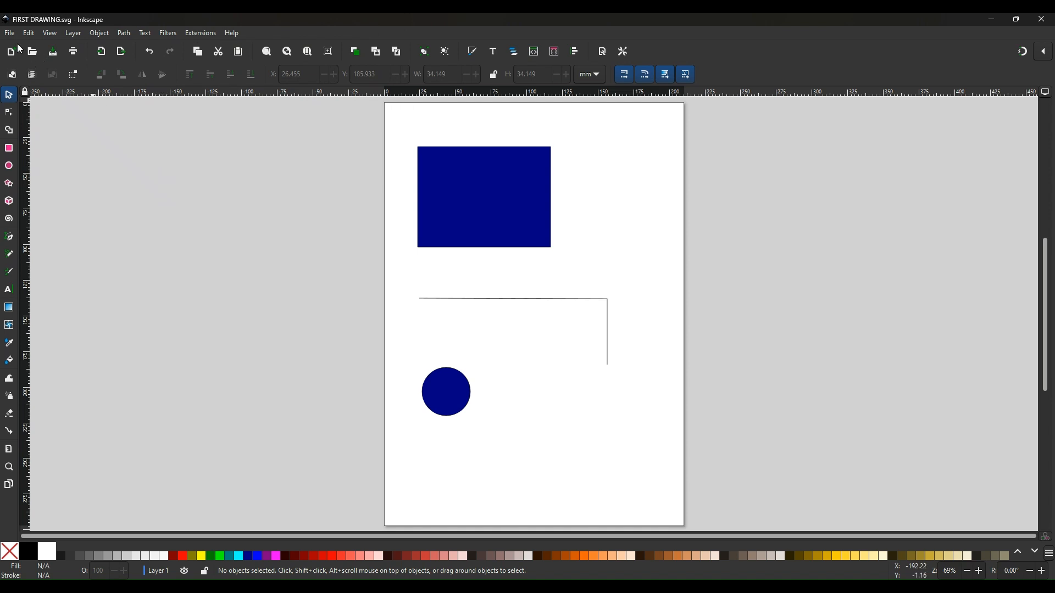
mouse_move(428, 323)
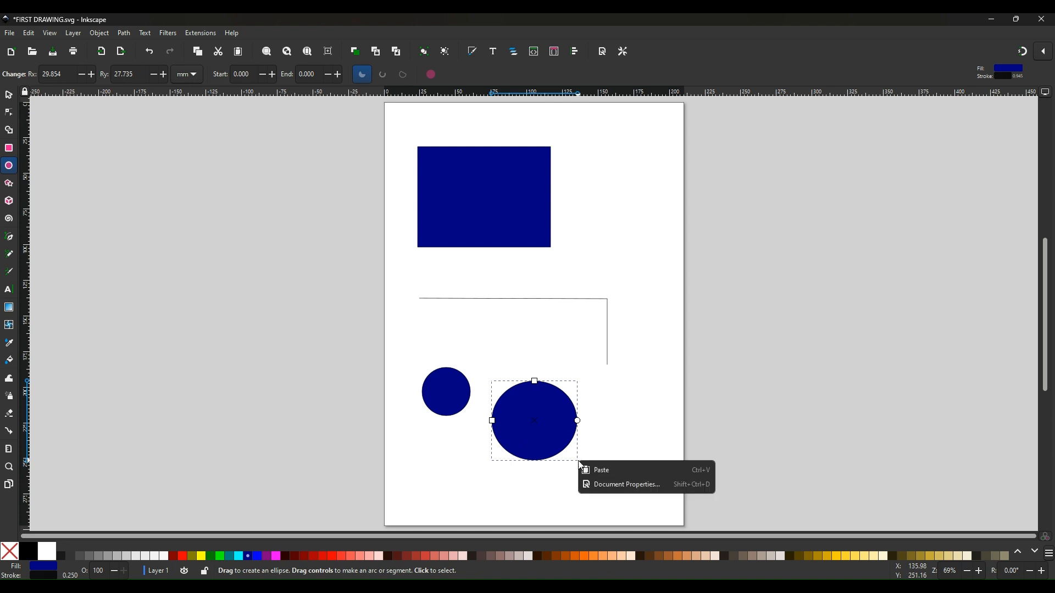
mouse_move(5, 101)
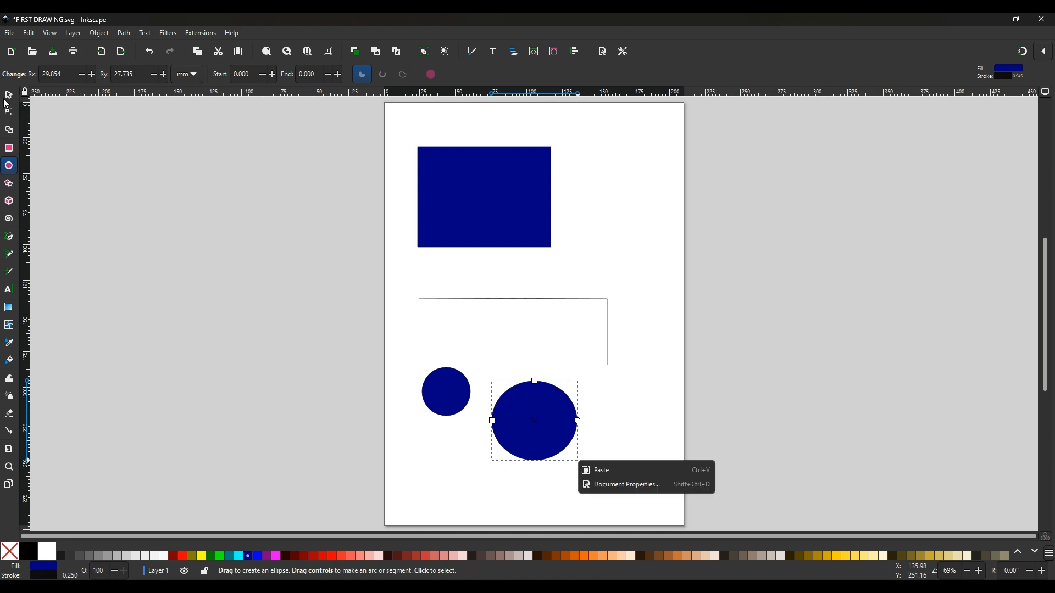
Draw a larger navy circle right of the first one and return to the Selector.
click(457, 501)
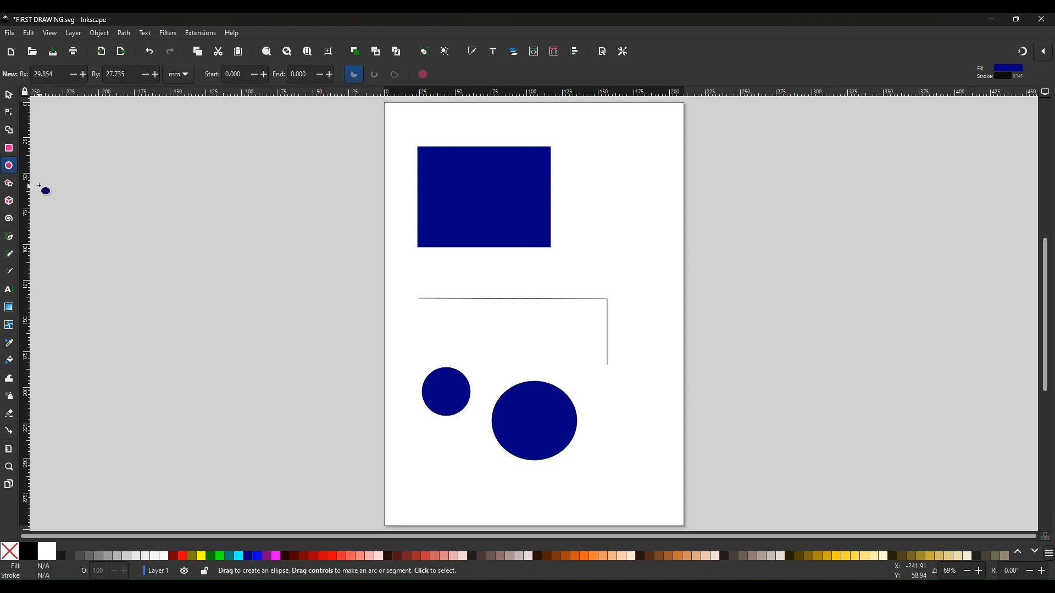
click(9, 94)
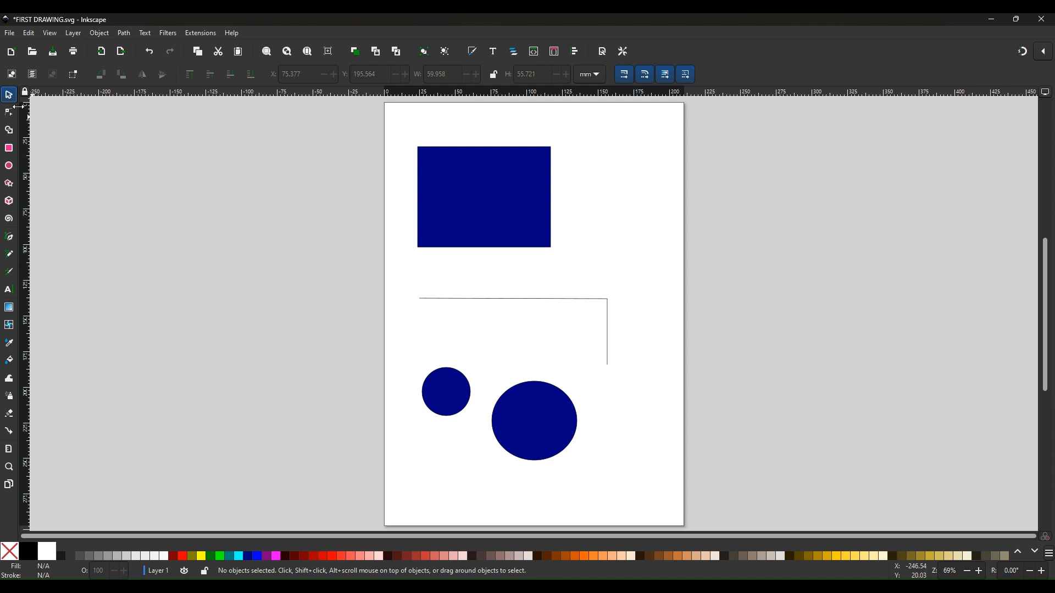
mouse_move(10, 95)
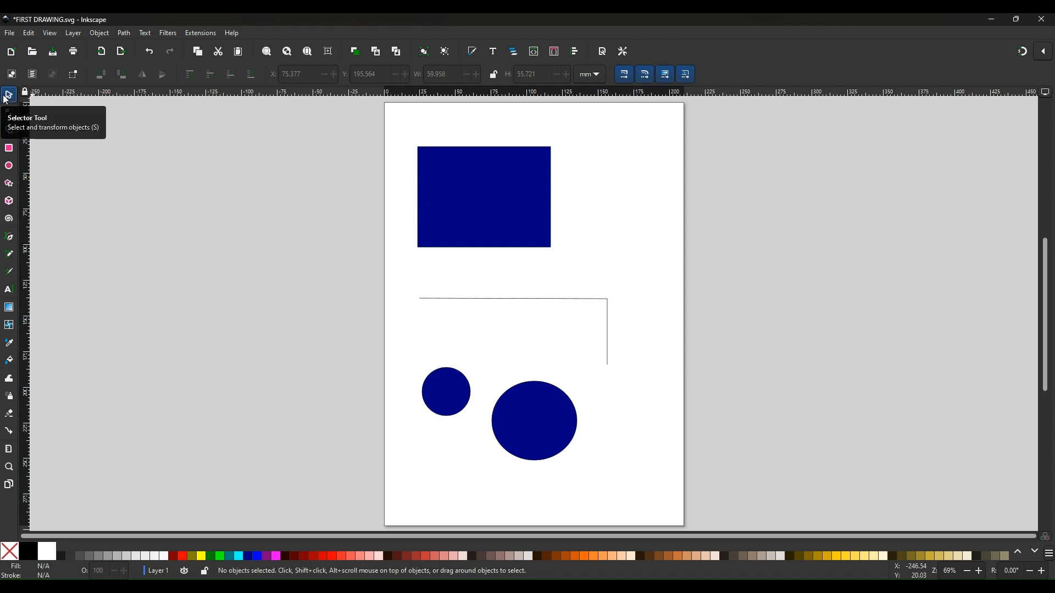
mouse_move(125, 205)
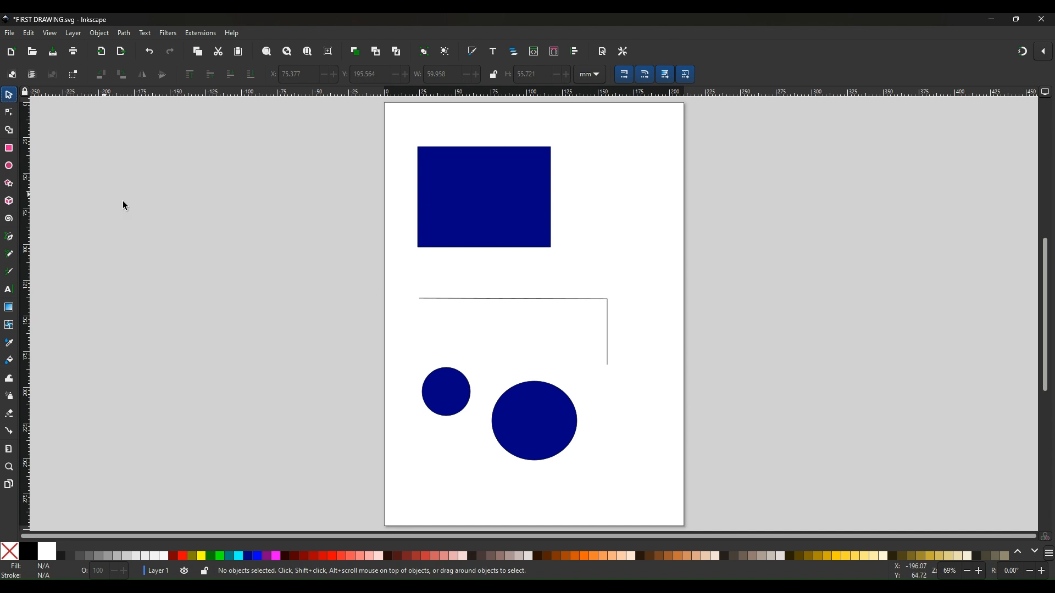
mouse_move(165, 195)
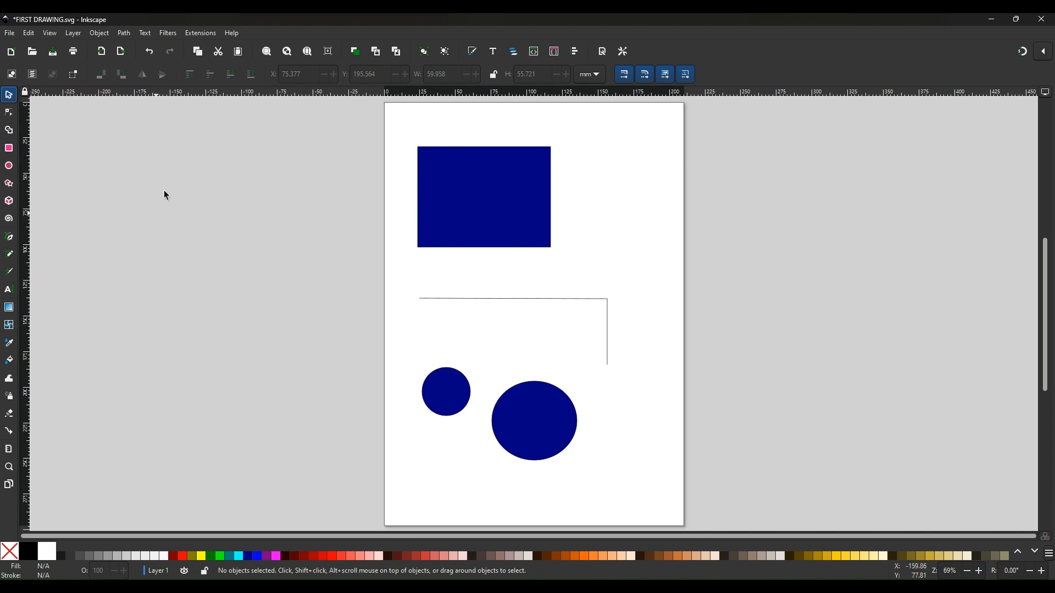
mouse_move(11, 39)
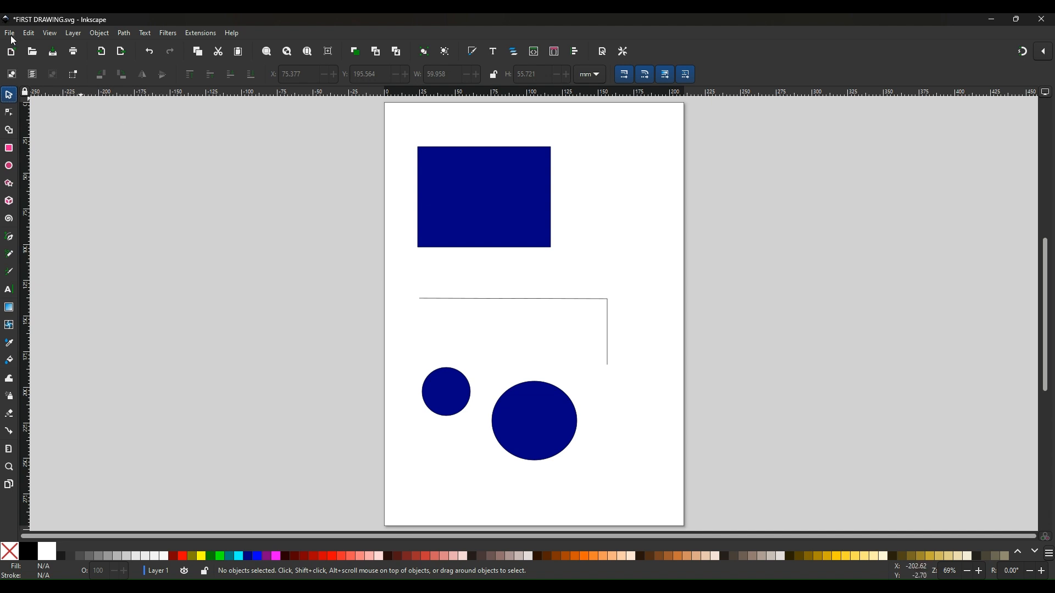
Browse the Edit menu and close it without changing anything.
click(28, 32)
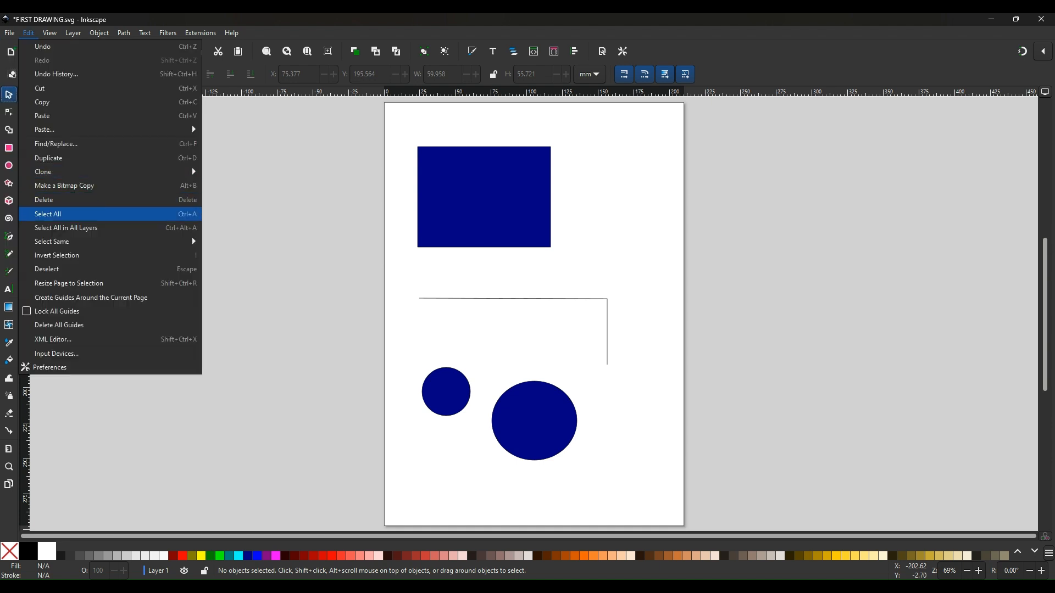
click(9, 32)
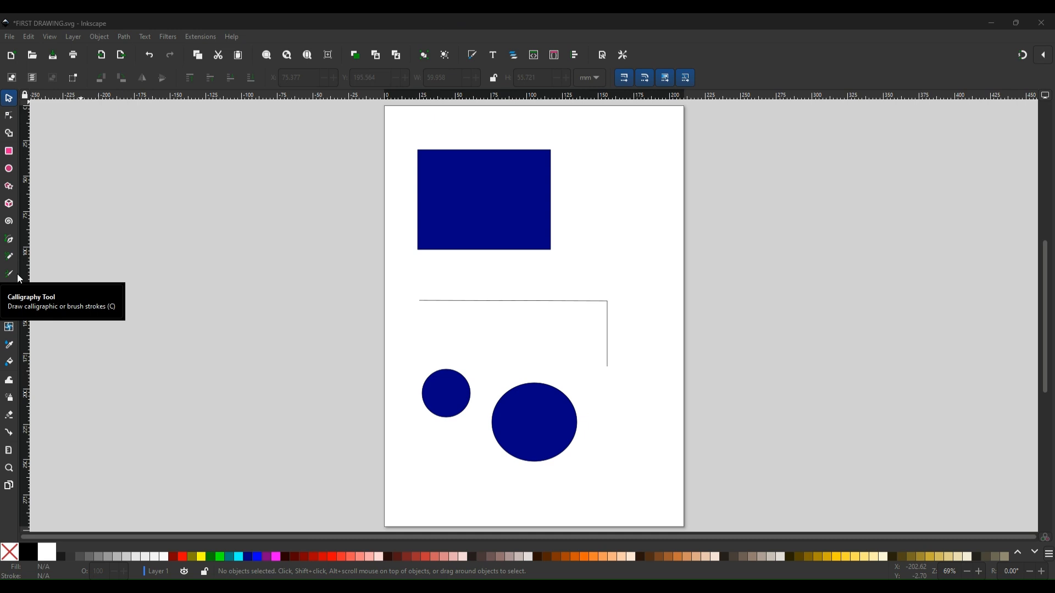
mouse_move(473, 368)
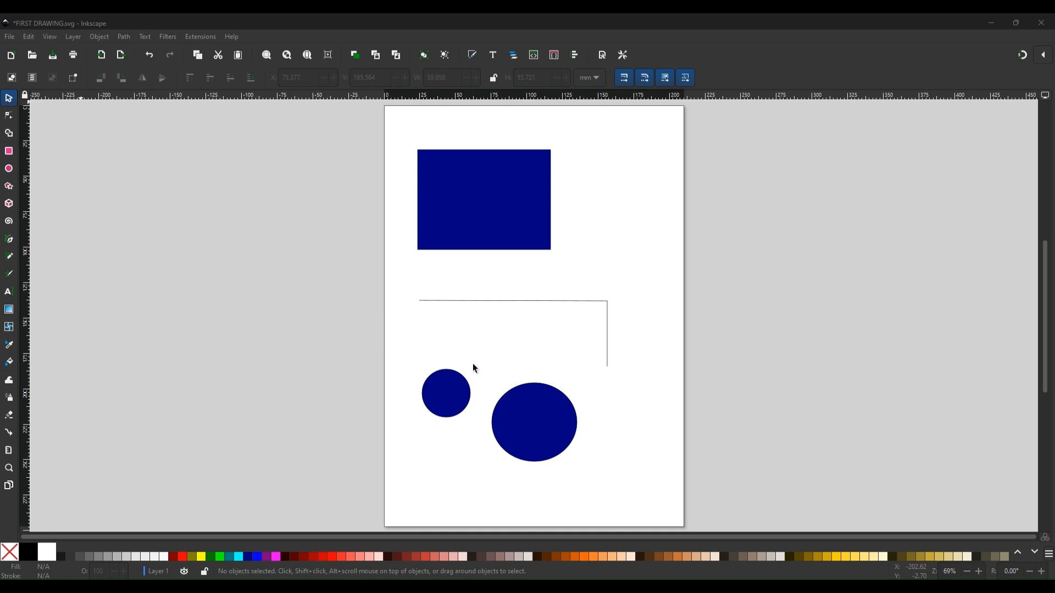
mouse_move(527, 363)
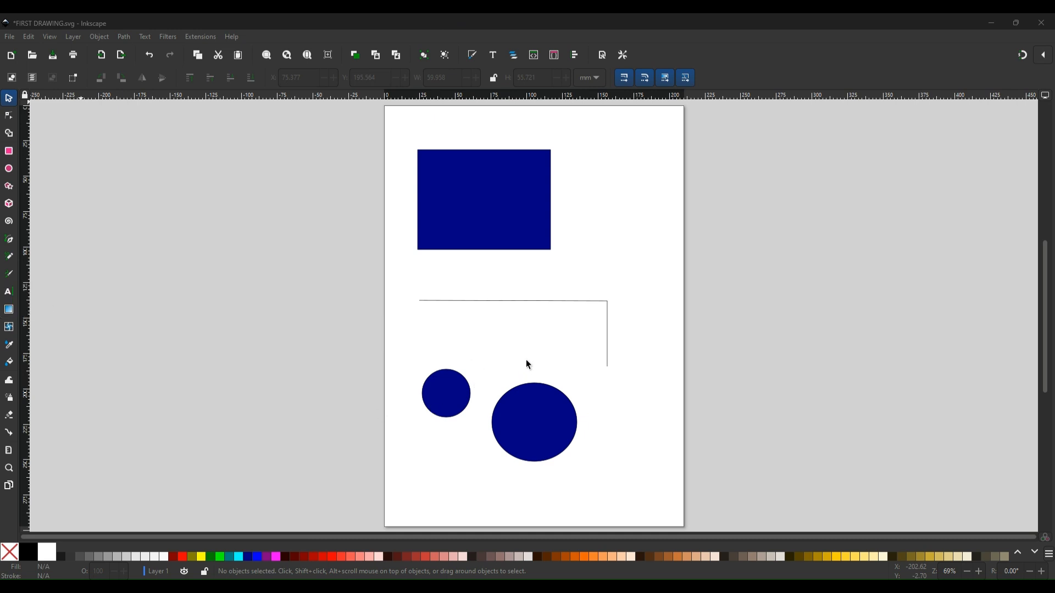
mouse_move(613, 368)
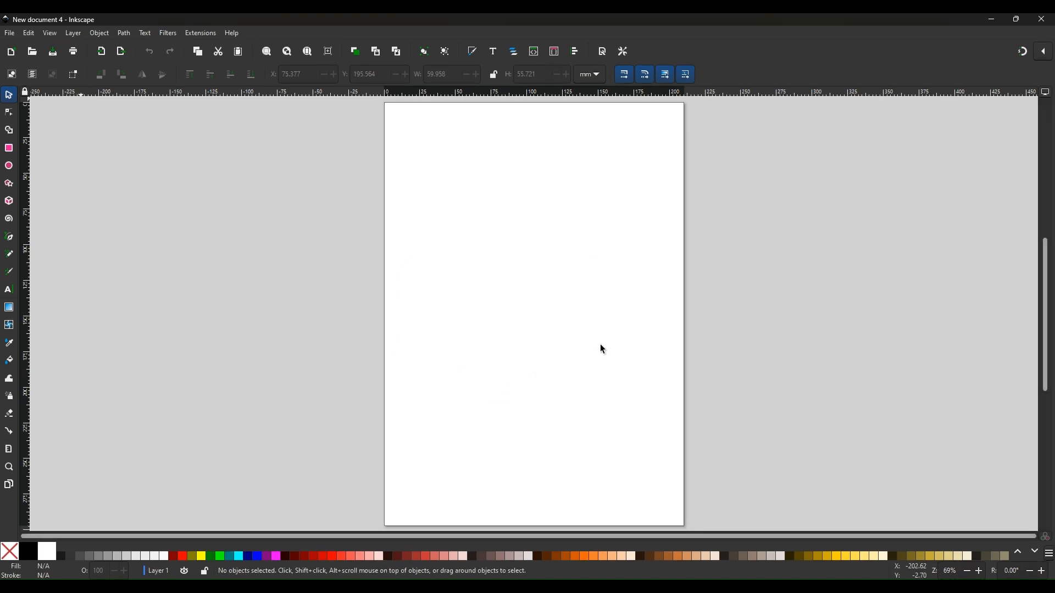
mouse_move(651, 258)
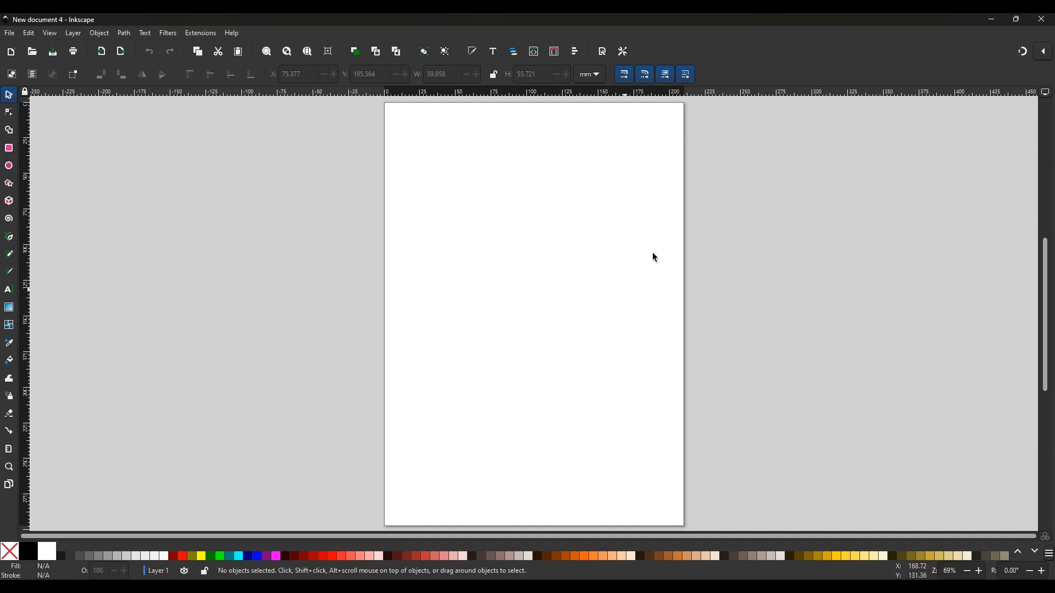
mouse_move(612, 126)
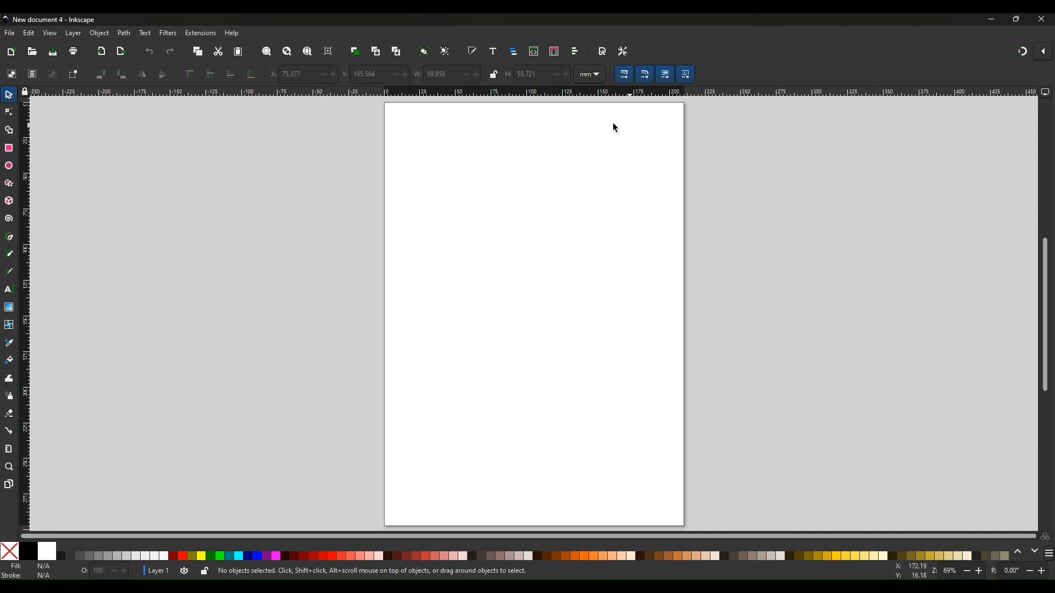
mouse_move(174, 231)
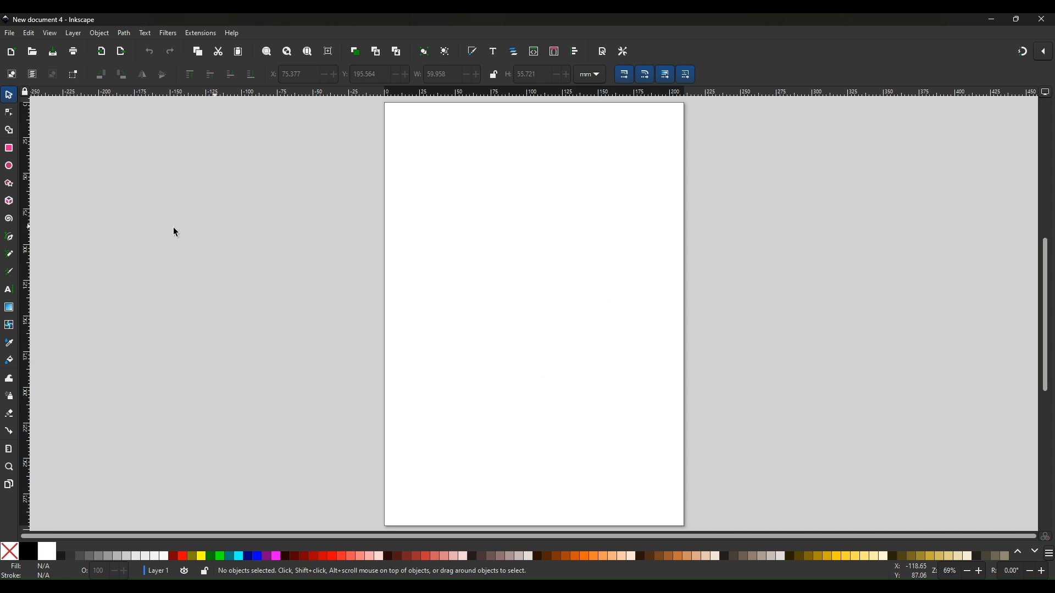
Reopen FIRST DRAWING.svg from File > Open Recent.
click(10, 33)
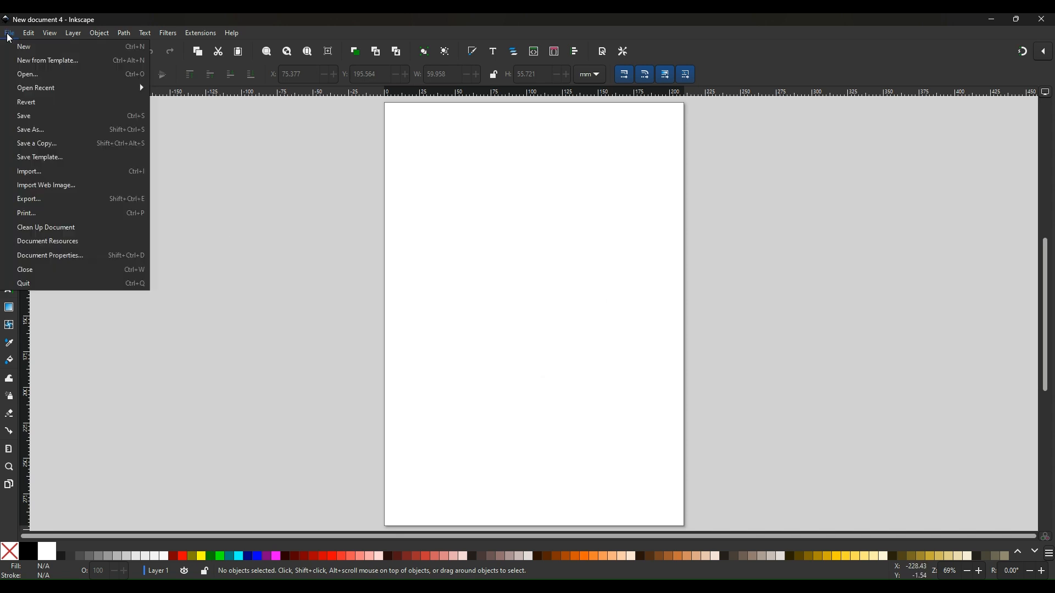
mouse_move(47, 60)
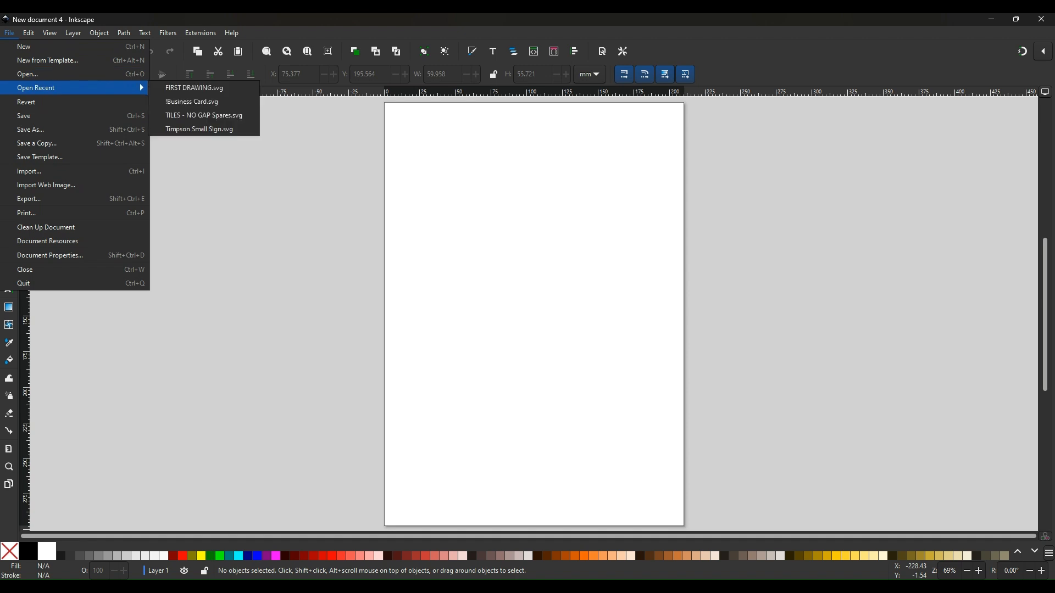
mouse_move(194, 88)
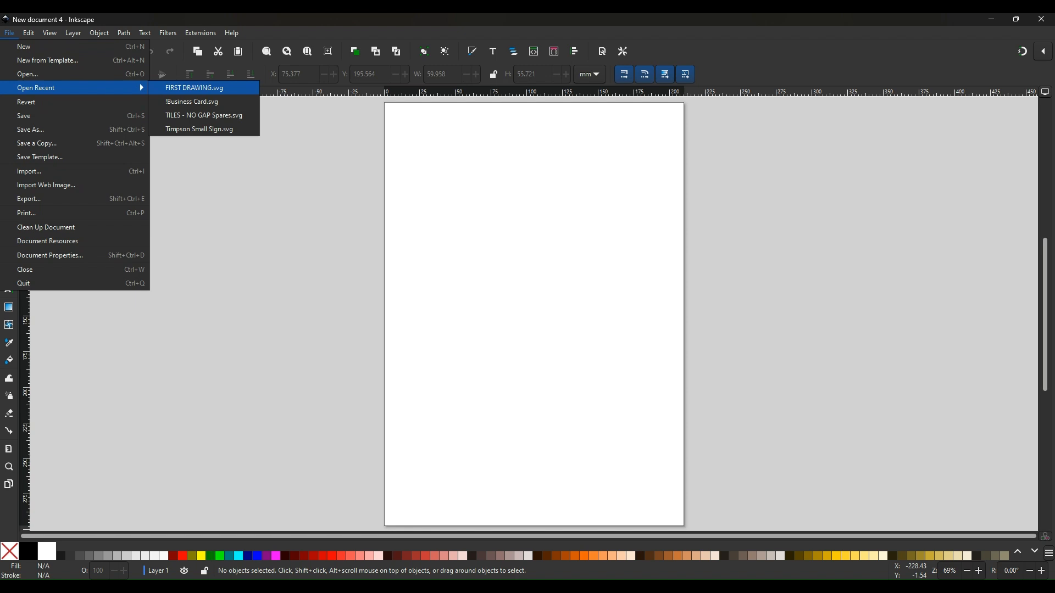
mouse_move(184, 89)
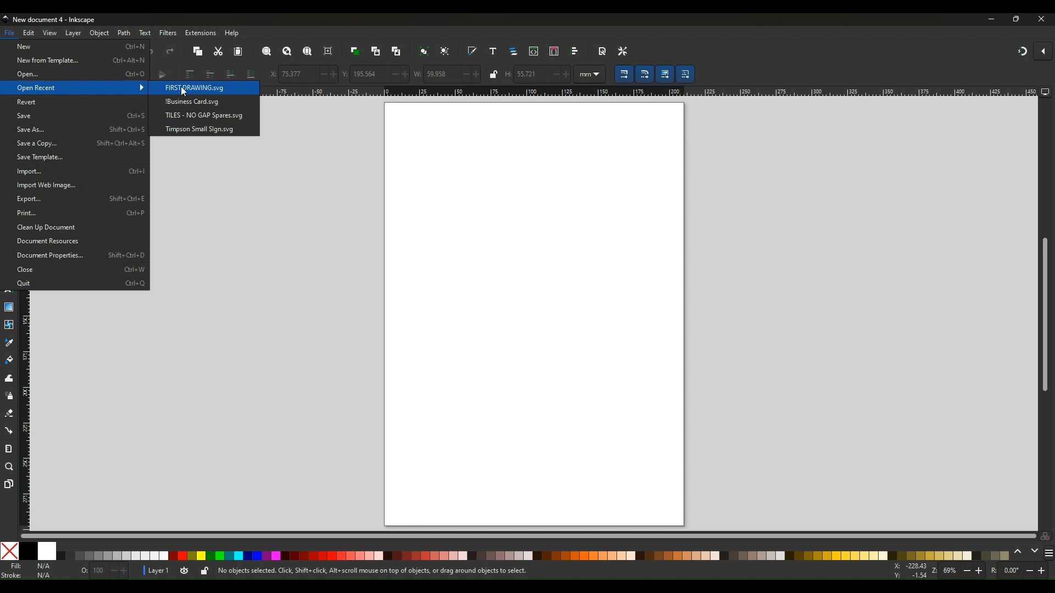
click(194, 87)
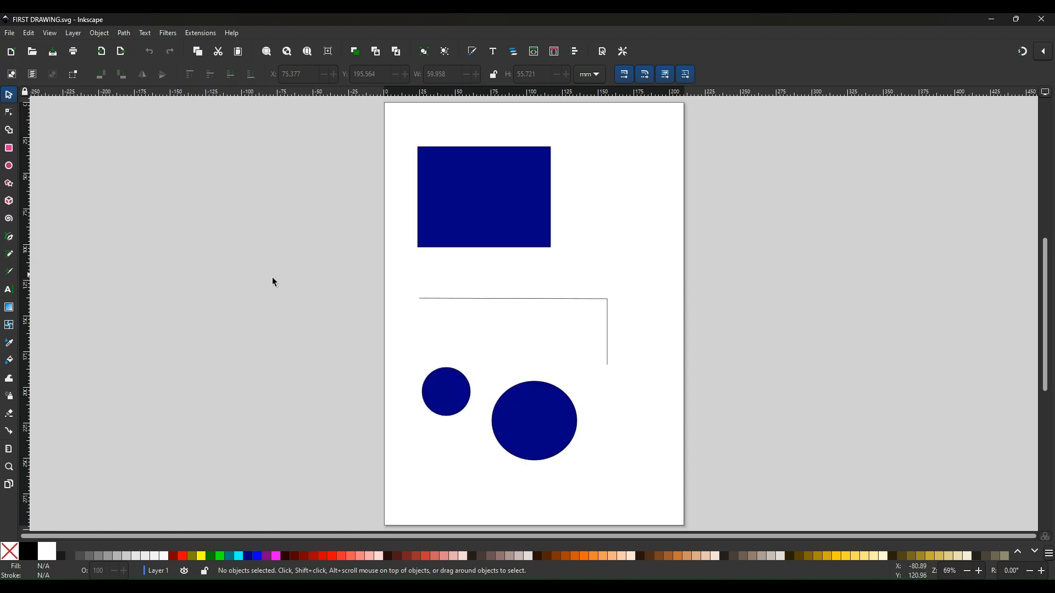
mouse_move(301, 301)
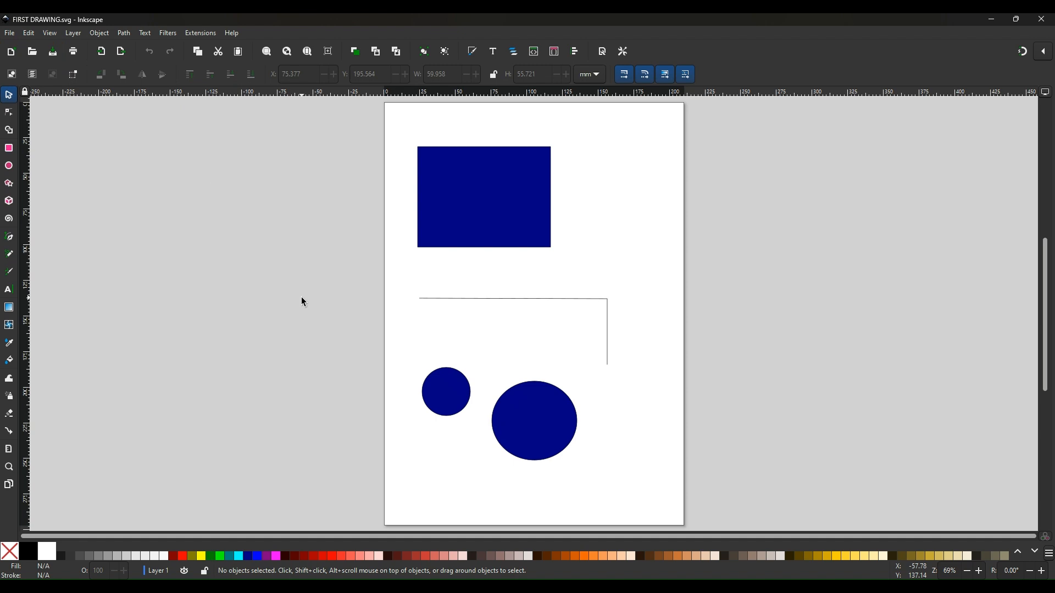
mouse_move(304, 292)
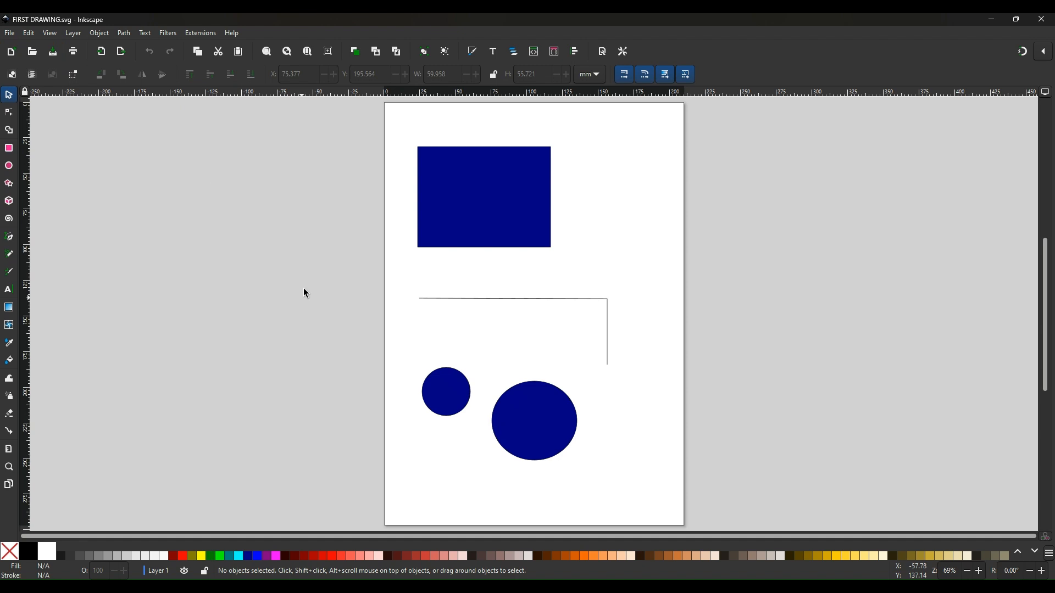
mouse_move(301, 288)
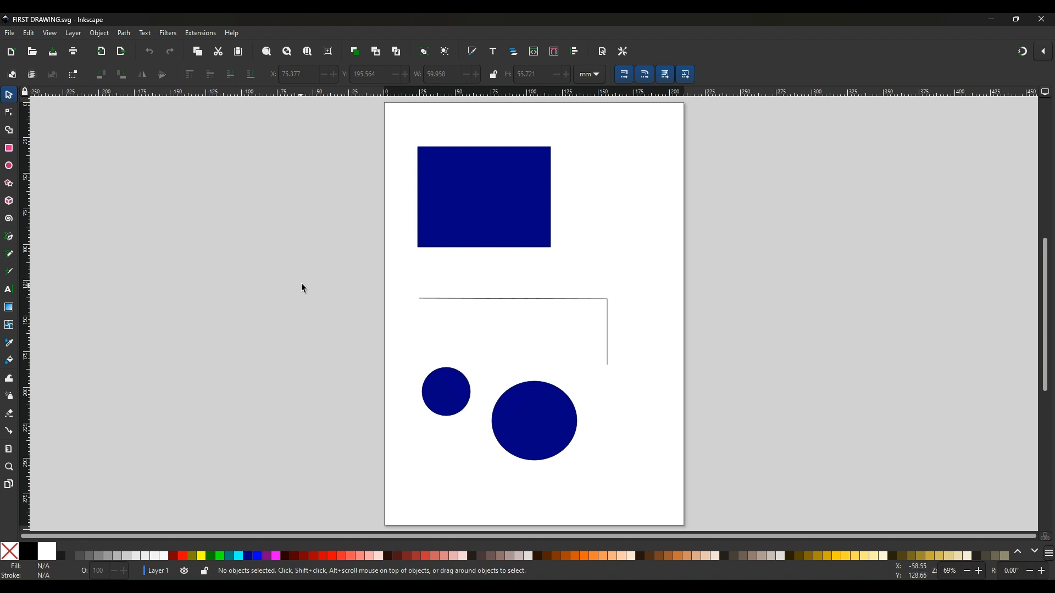